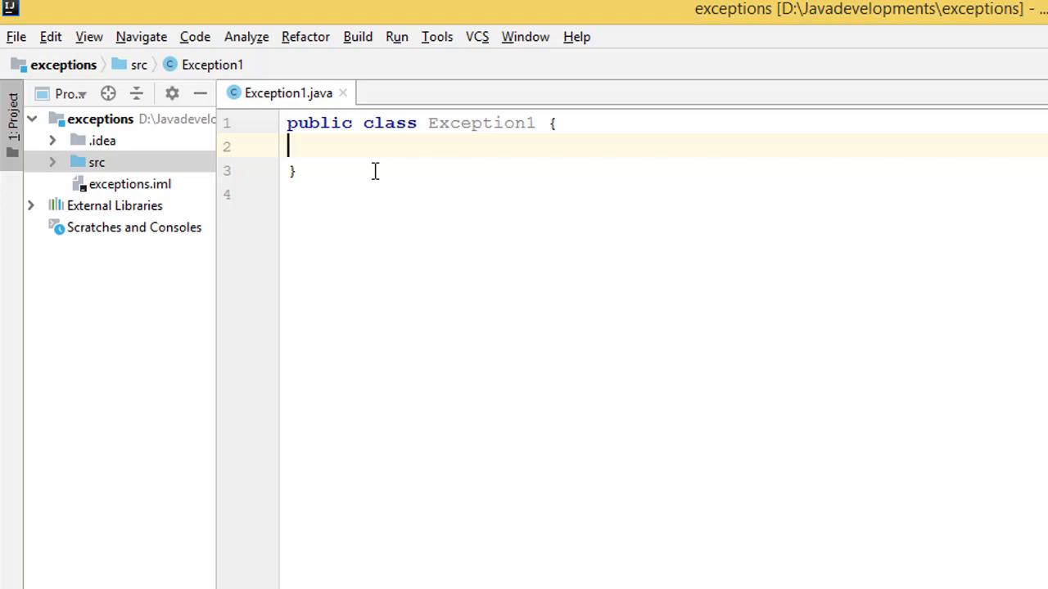
Write the signature public static void main(String args[]) inside the Exception1 class
{"action": "key", "text": "enter"}
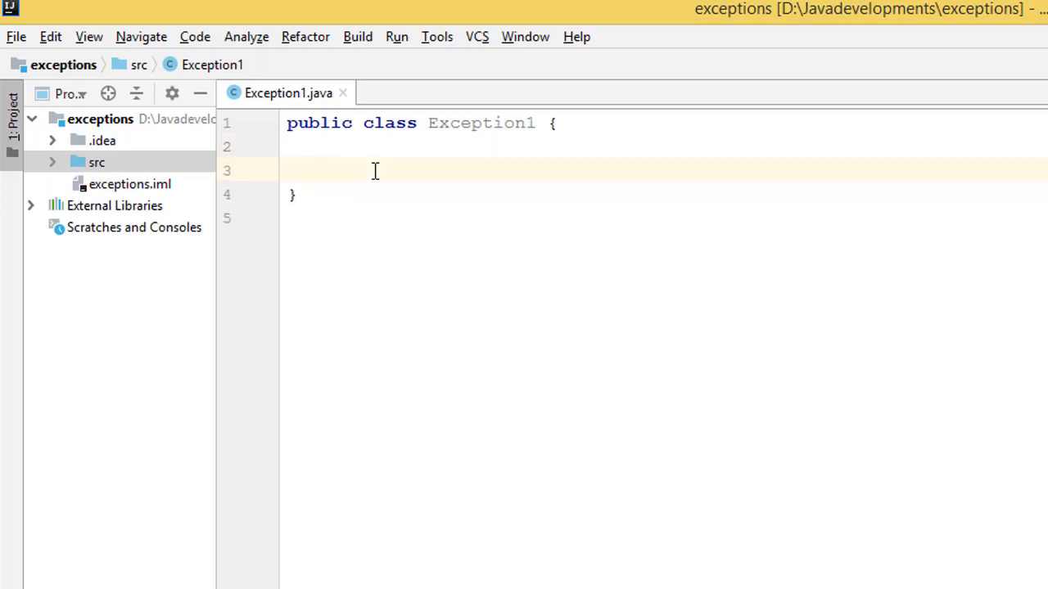
{"action": "type", "text": "publ"}
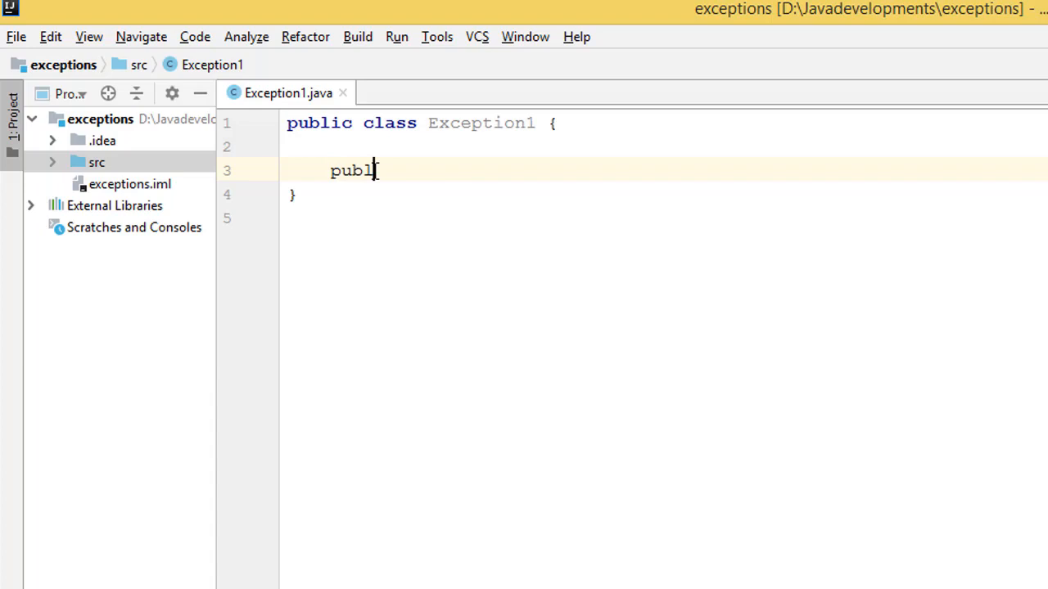
{"action": "type", "text": "ic stai"}
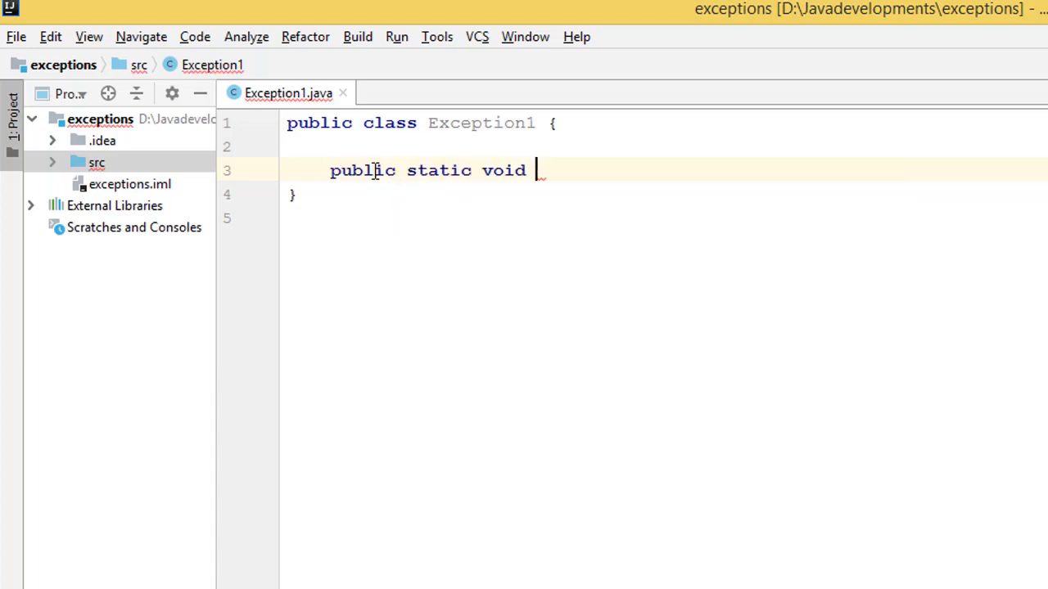
{"action": "type", "text": "main("}
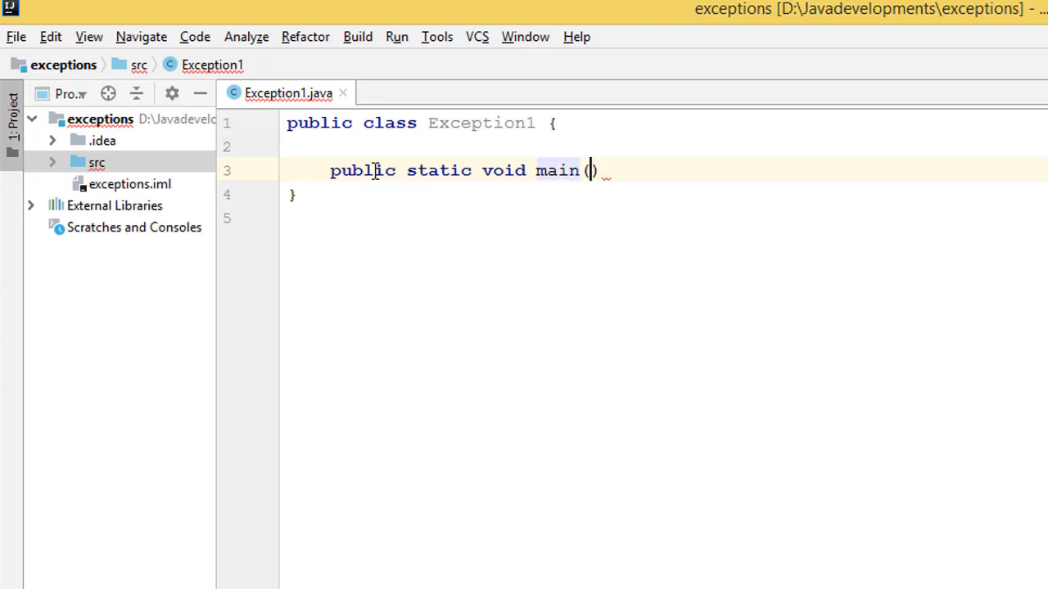
{"action": "type", "text": "String args"}
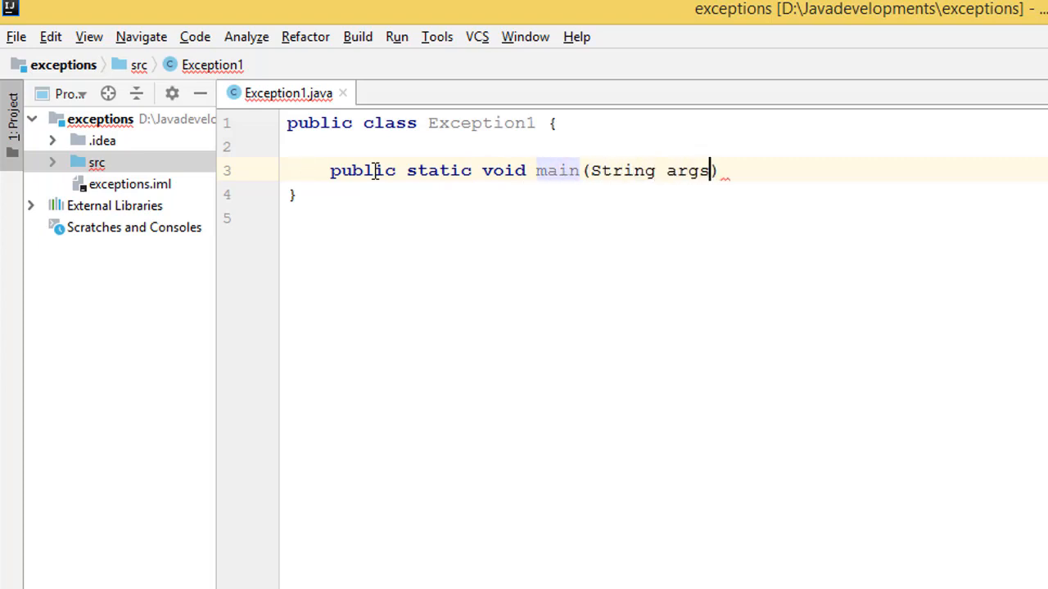
{"action": "type", "text": "[]"}
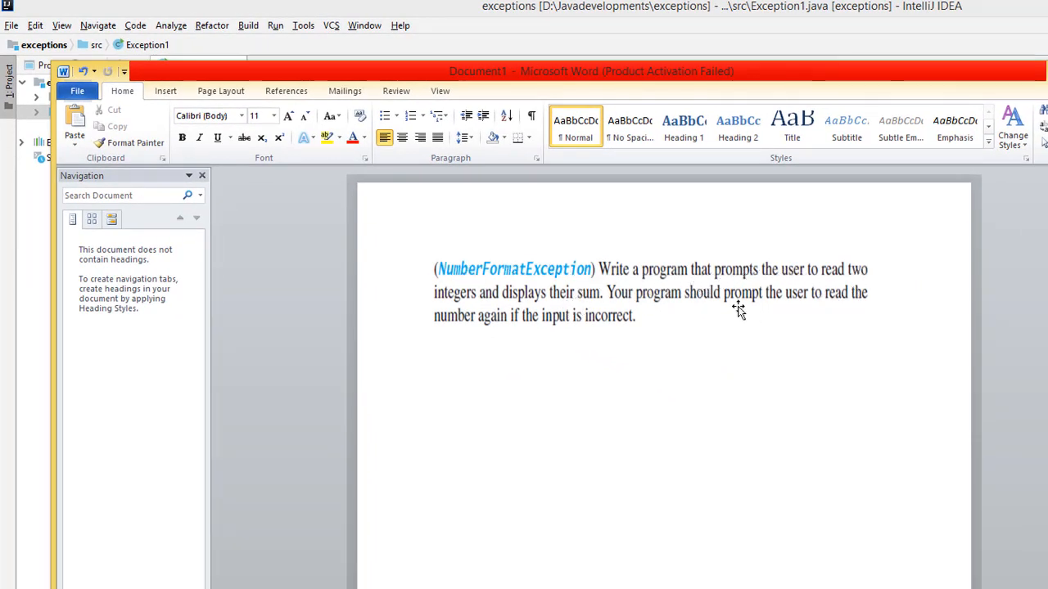
{"action": "mouse_move", "coordinate": [799, 282]}
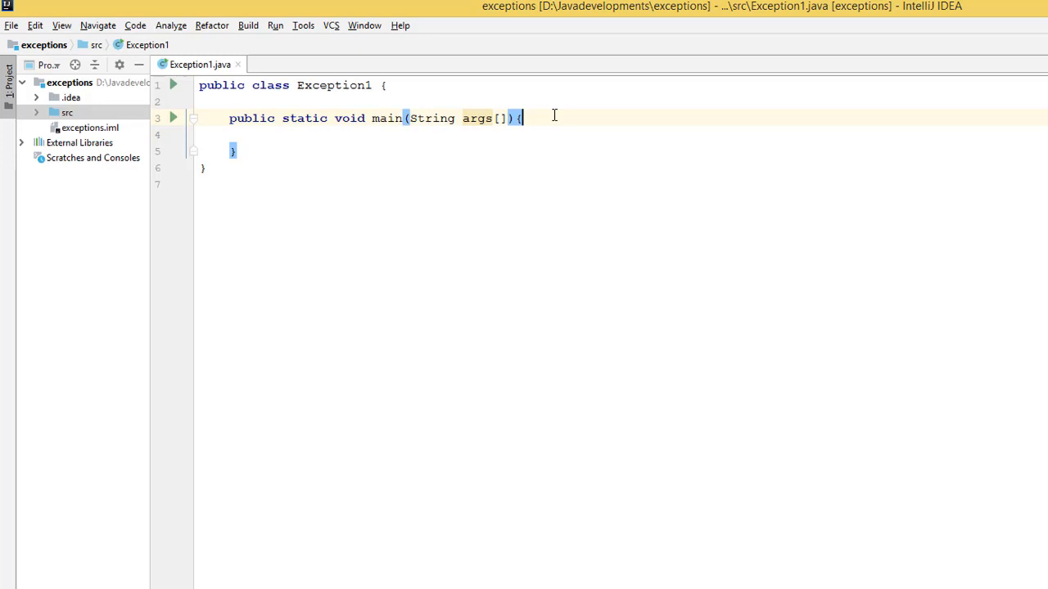
Declare Scanner input = new Scanner(System.in); in main, importing java.util.Scanner via autocomplete
{"action": "type", "text": "Scn"}
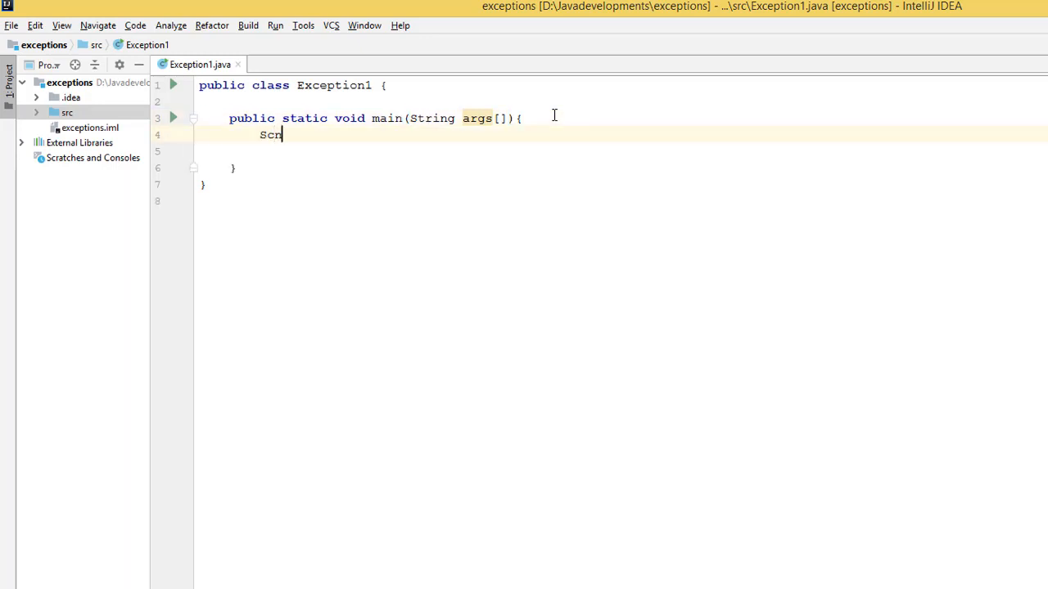
{"action": "type", "text": "Sa"}
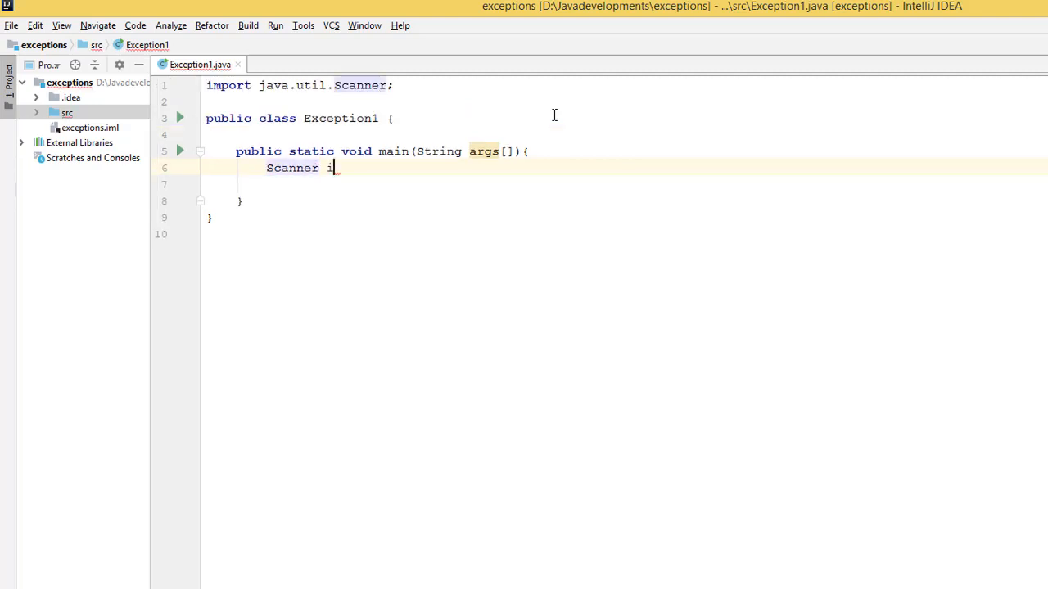
{"action": "type", "text": "nput ="}
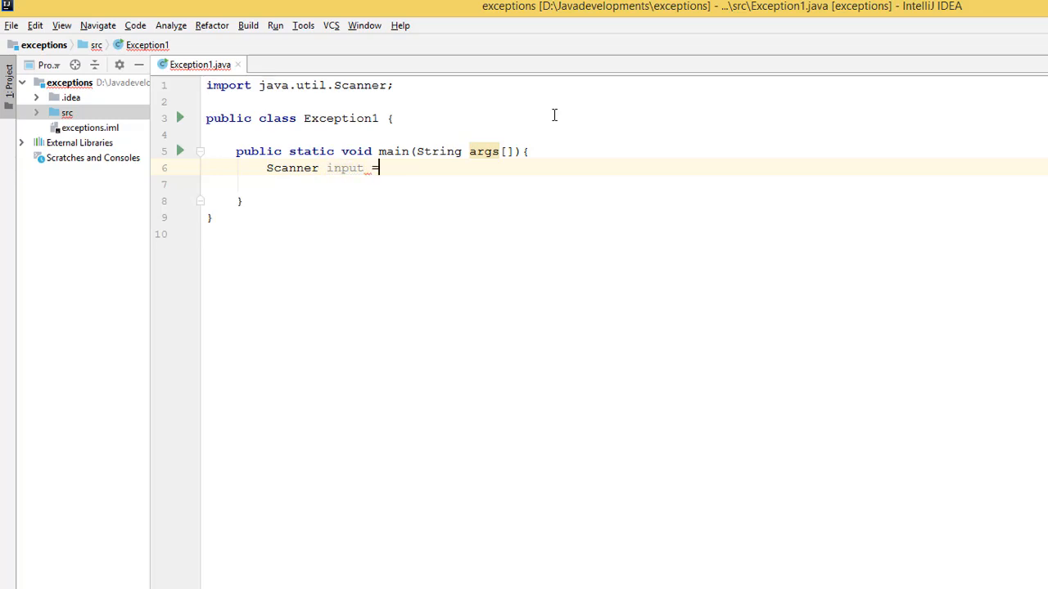
{"action": "type", "text": "new Scanner("}
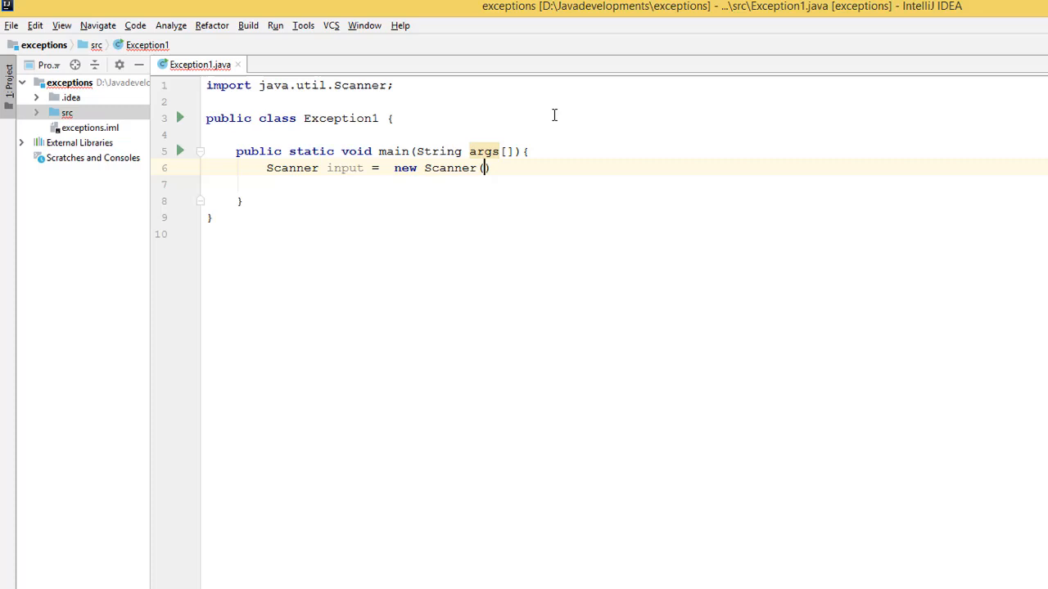
{"action": "type", "text": "System"}
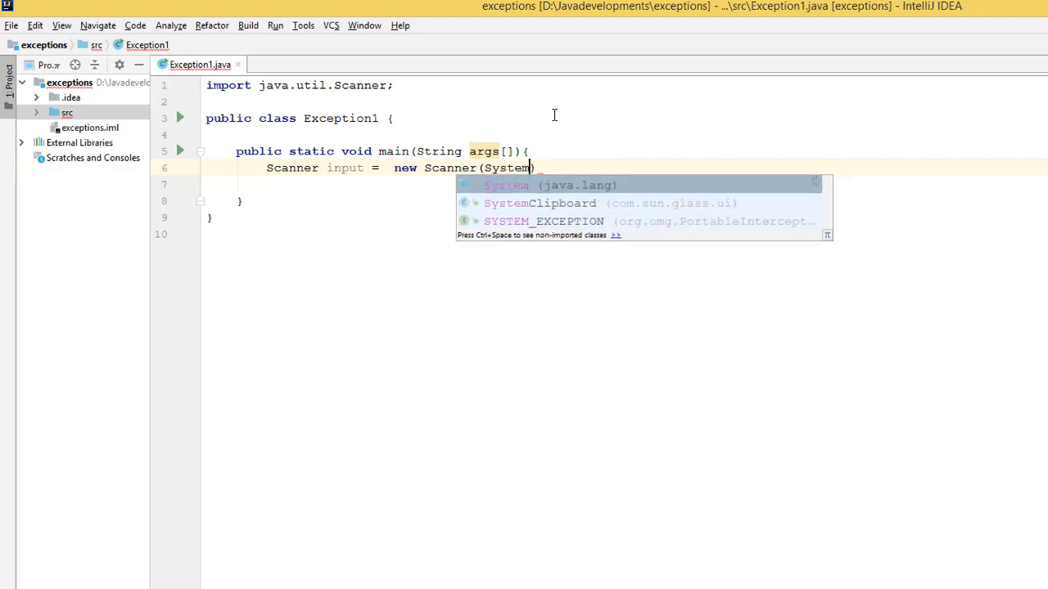
{"action": "type", "text": ".in"}
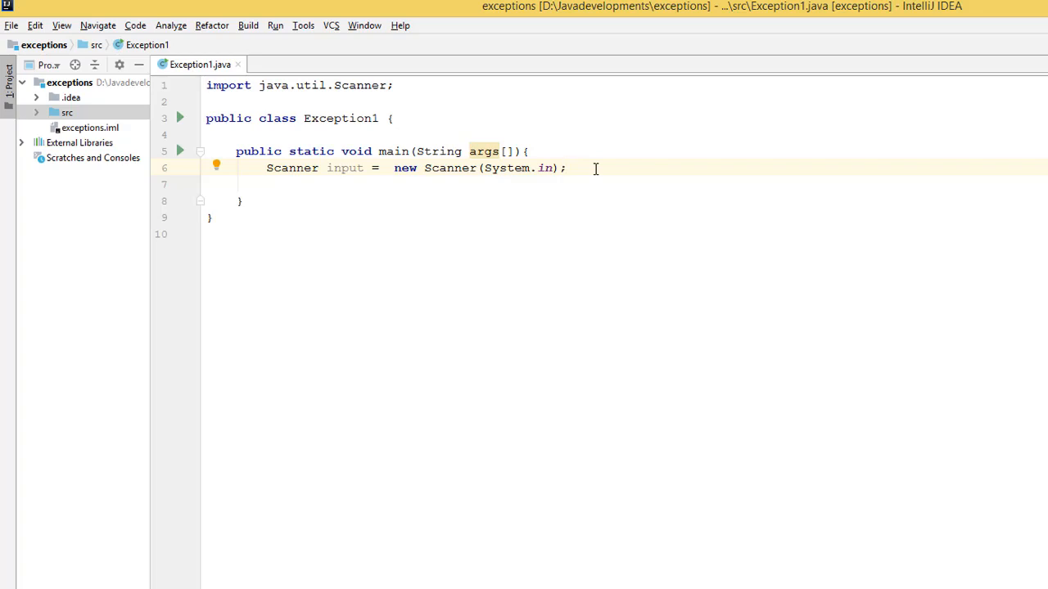
{"action": "key", "text": "enter"}
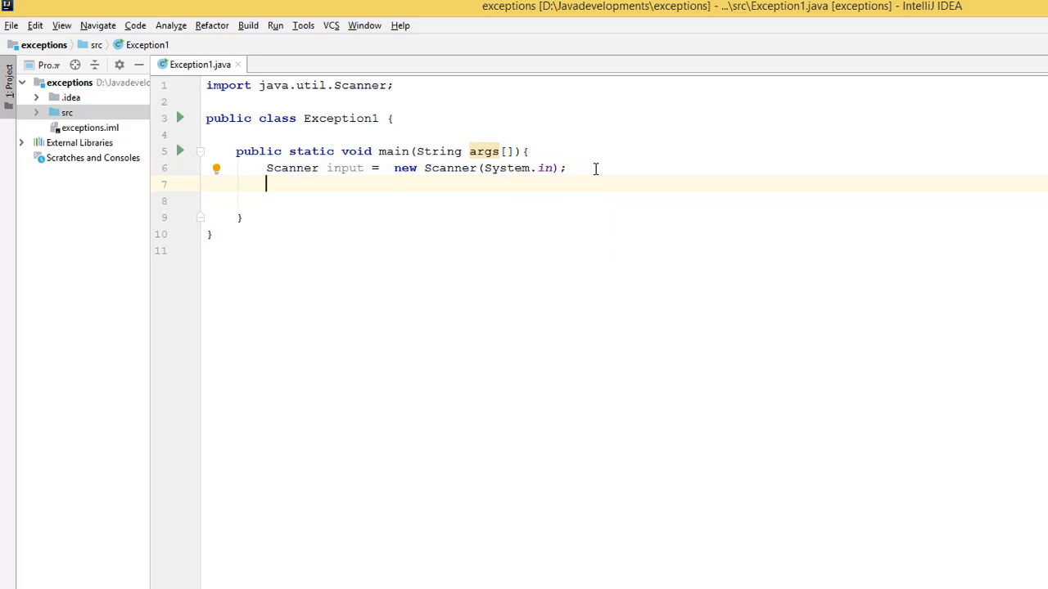
Declare boolean done = false; in main
{"action": "type", "text": "boolean"}
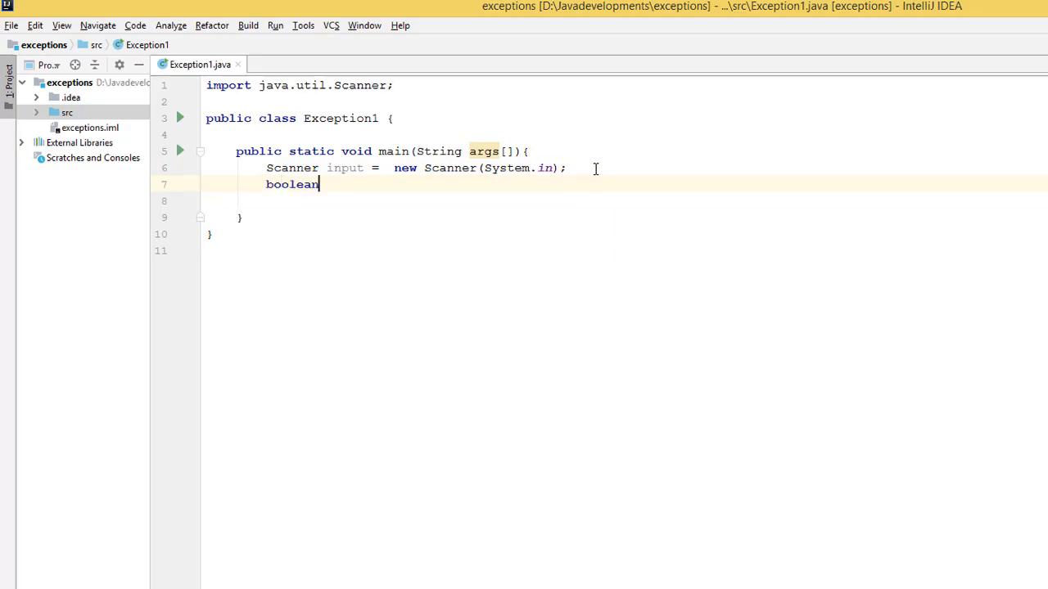
{"action": "type", "text": "done ="}
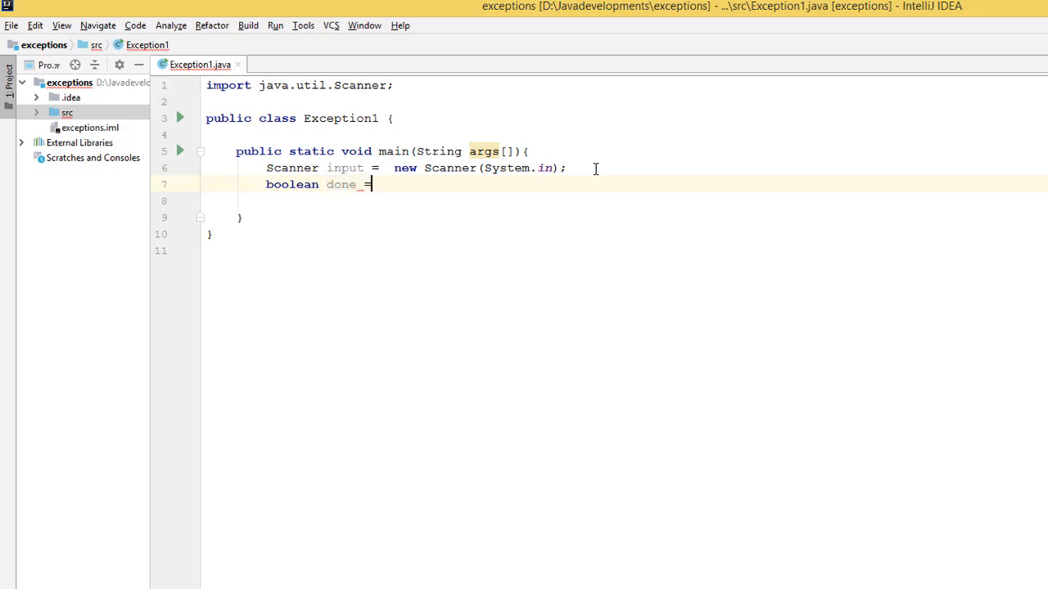
{"action": "type", "text": "false"}
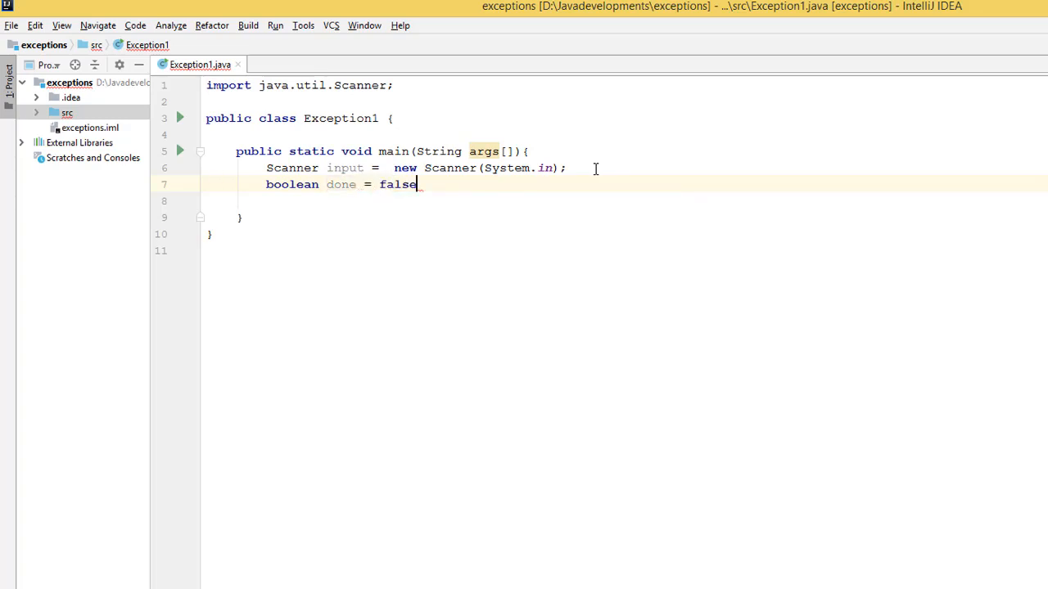
{"action": "key", "text": "enter"}
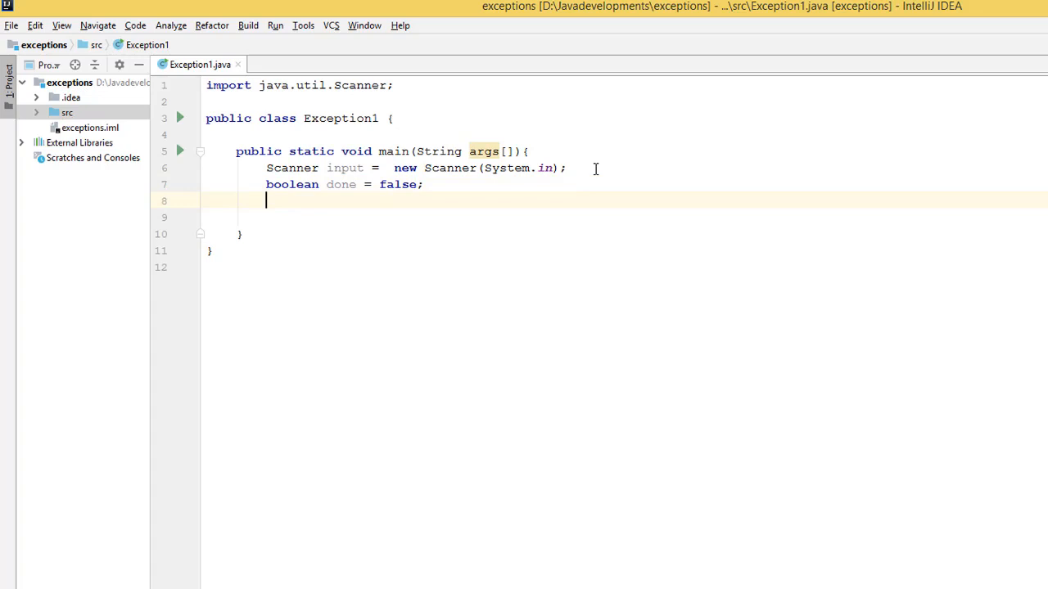
{"action": "key", "text": "enter"}
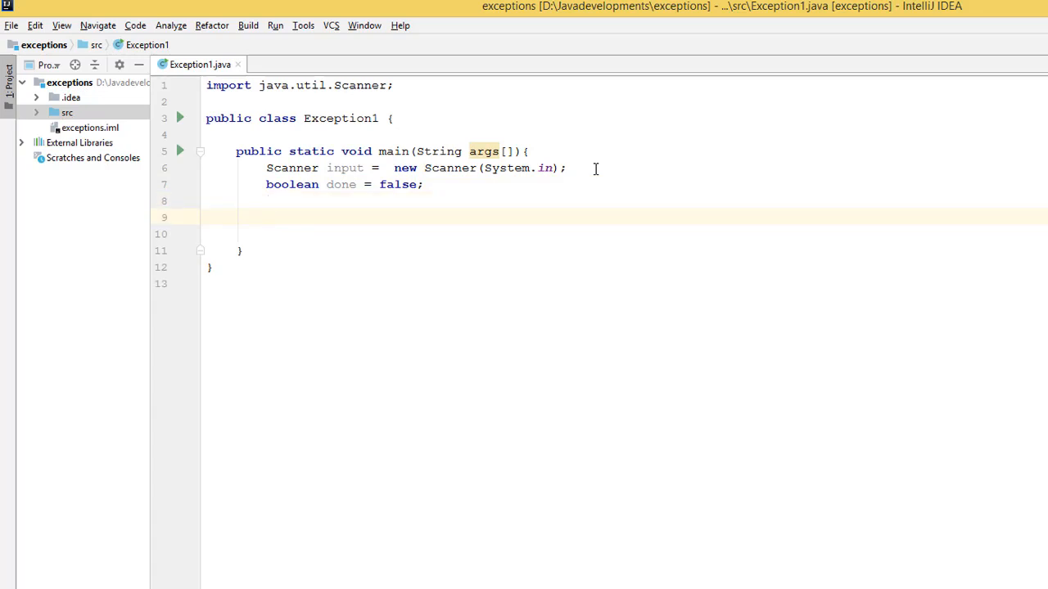
Declare int number1 = 0; and int number2 = 0; above the done flag
{"action": "left_click", "coordinate": [565, 166]}
{"action": "type", "text": "int nu"}
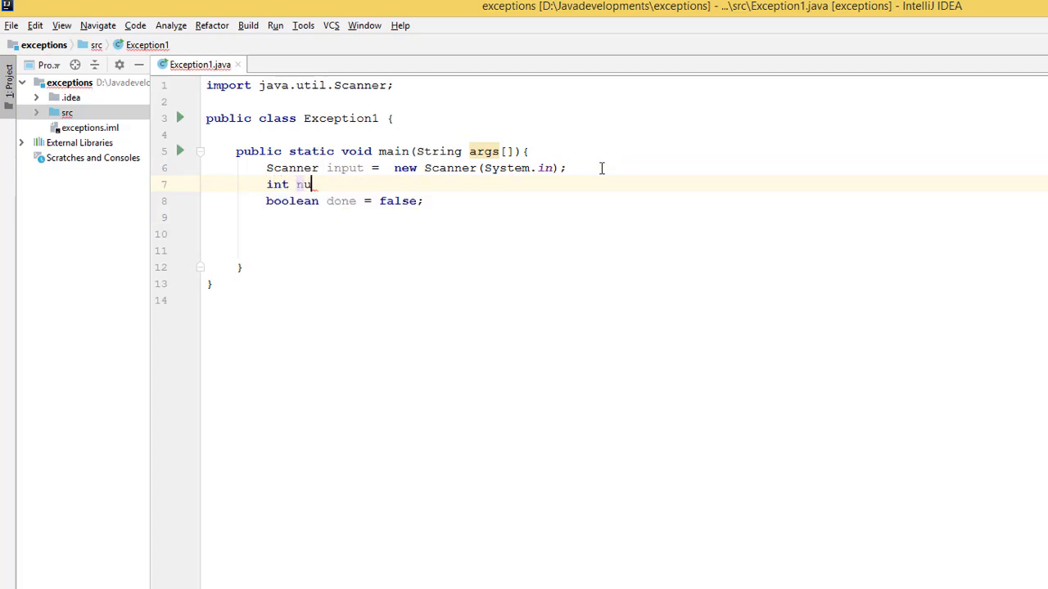
{"action": "type", "text": "mber"}
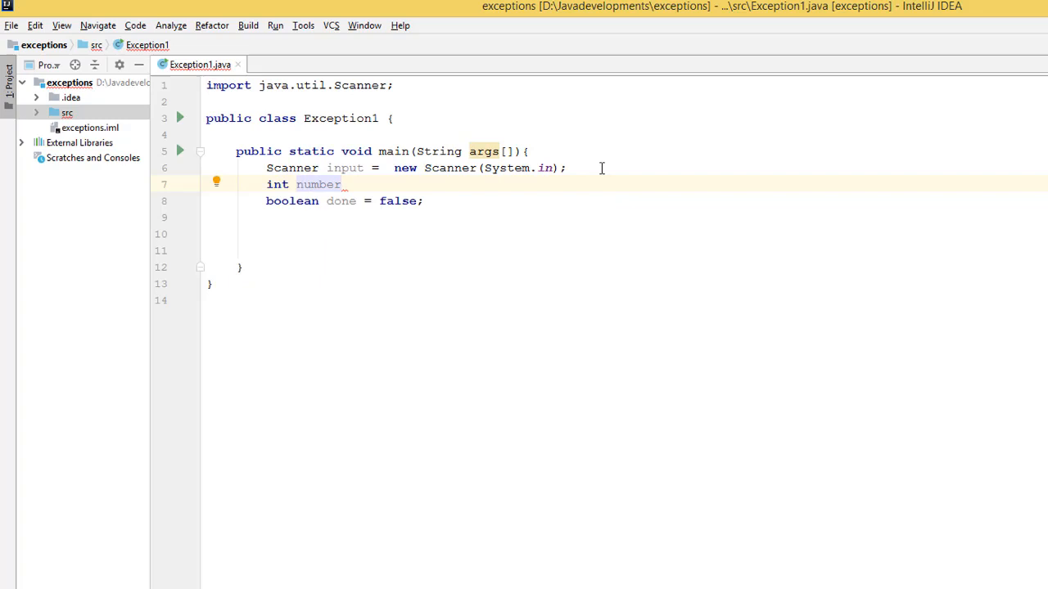
{"action": "type", "text": "1 = 0"}
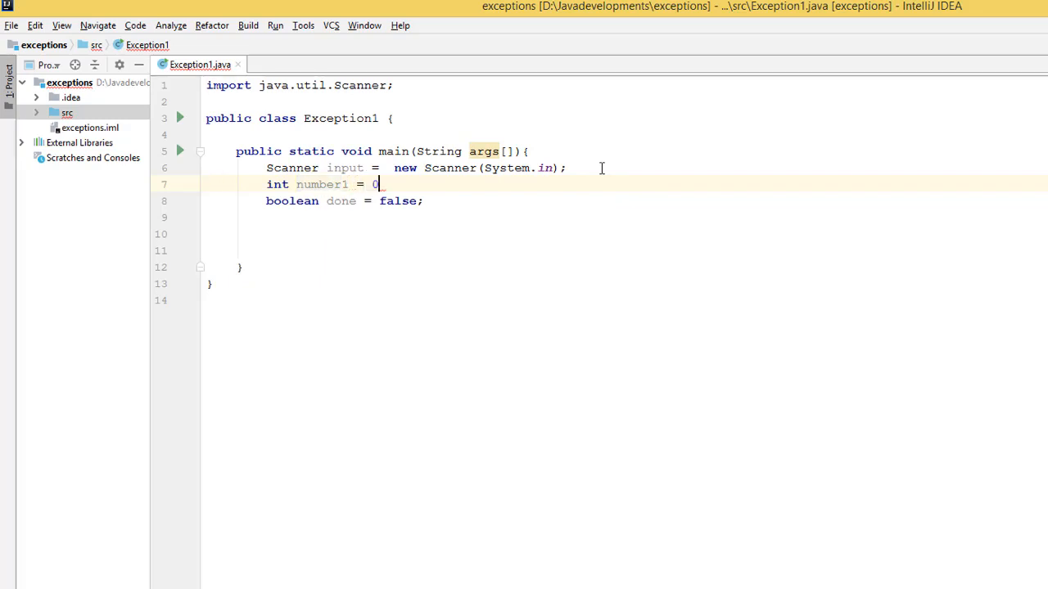
{"action": "key", "text": "Enter"}
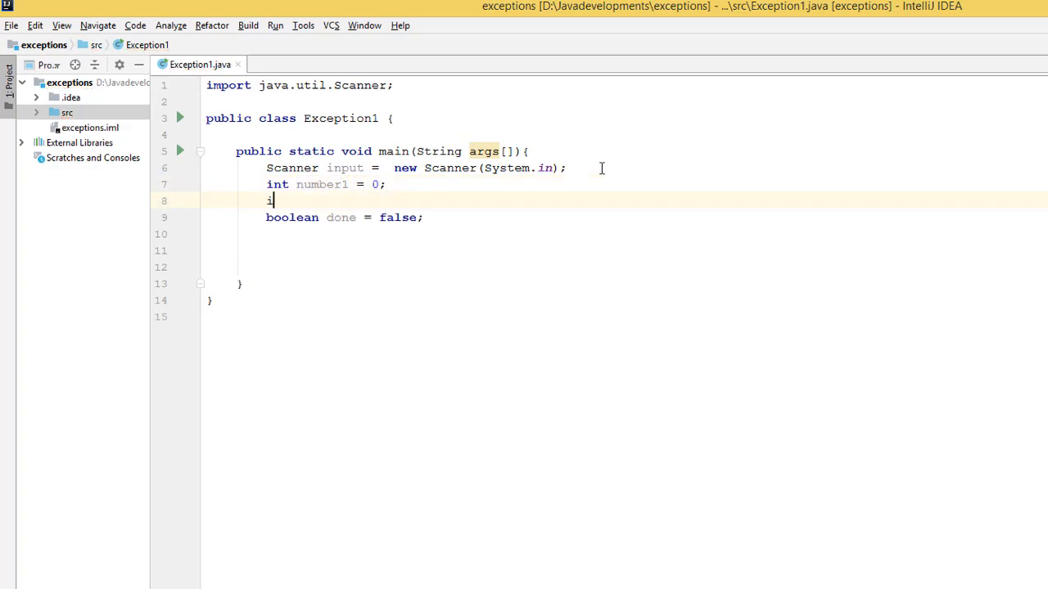
{"action": "type", "text": "nt number"}
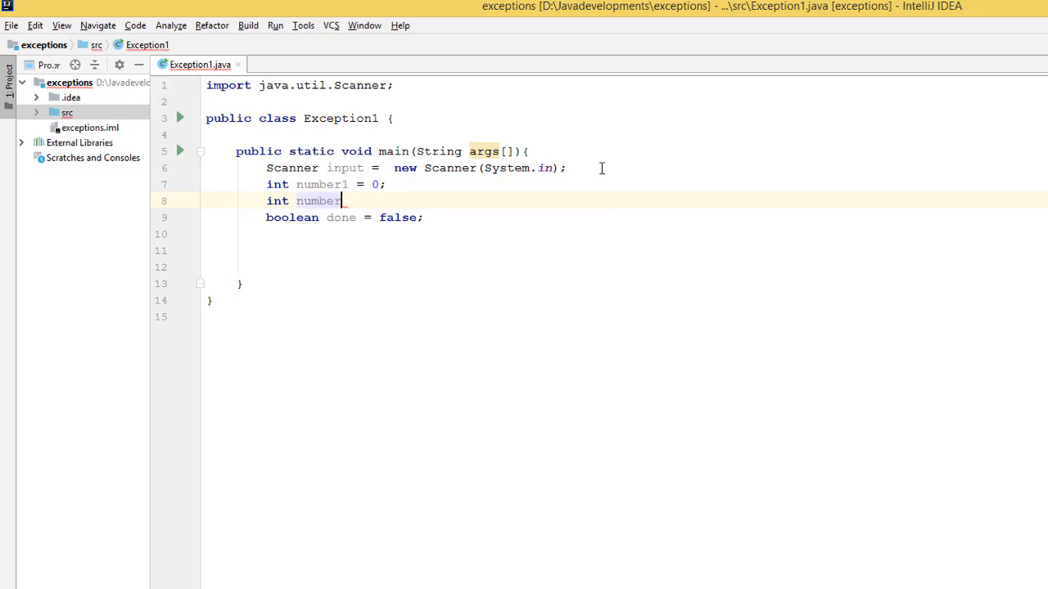
{"action": "type", "text": "2 ="}
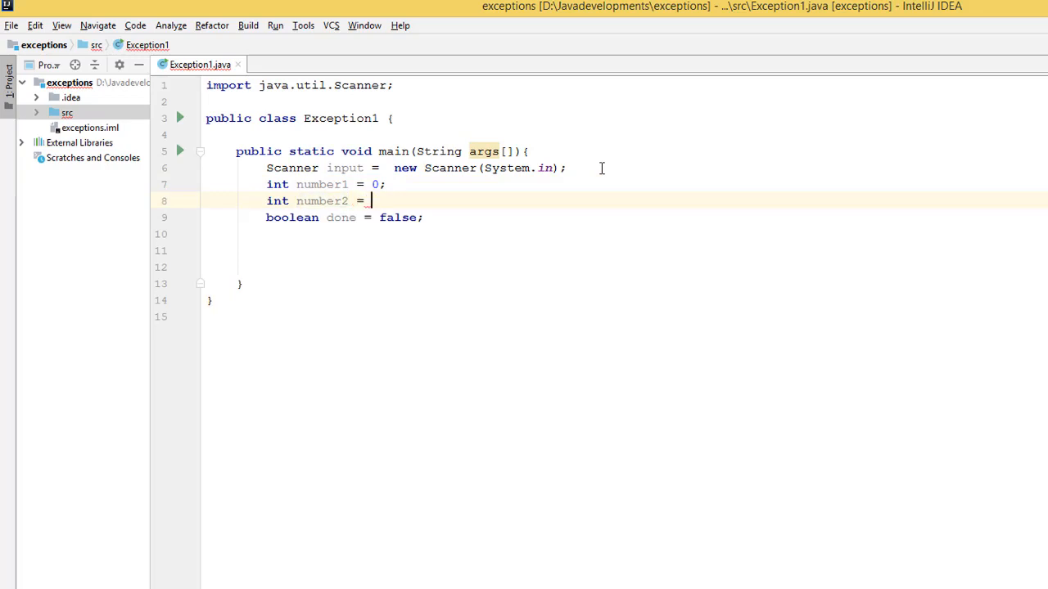
{"action": "type", "text": "0;"}
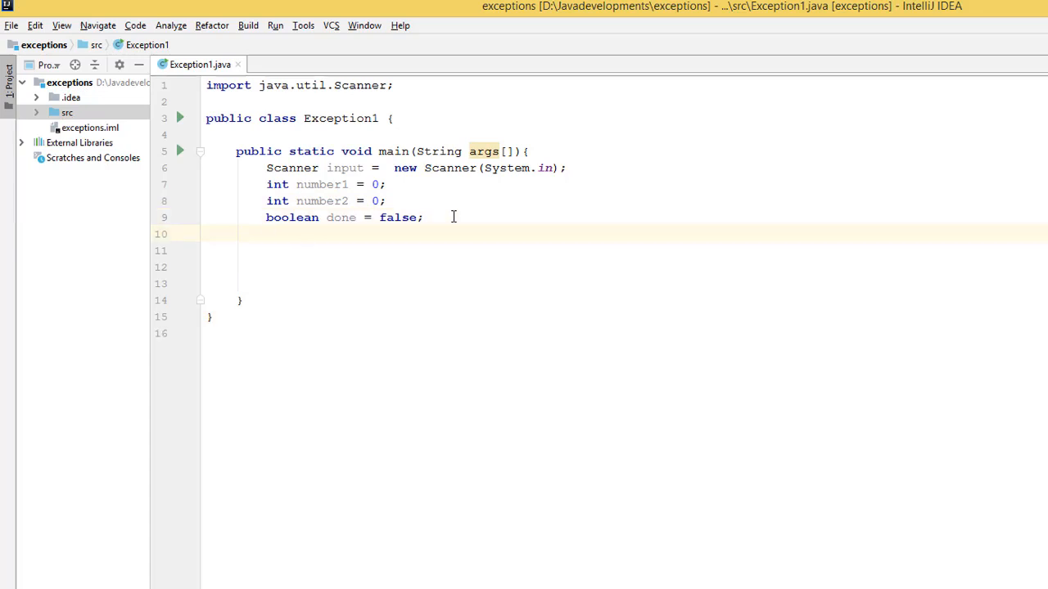
{"action": "key", "text": "enter"}
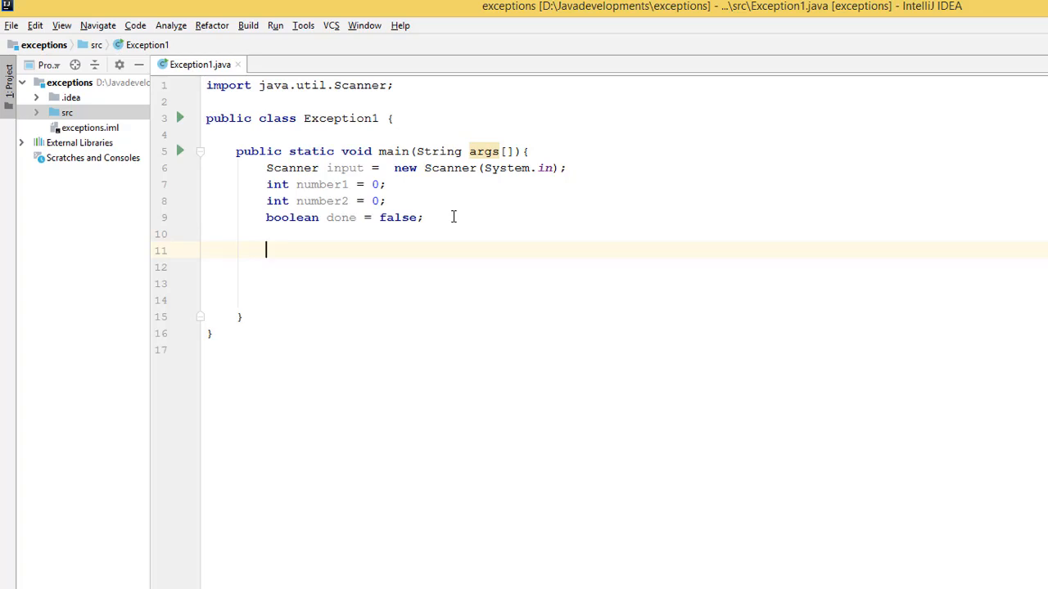
Add System.out.println("Enter two integers"); after the variable declarations
{"action": "type", "text": "System"}
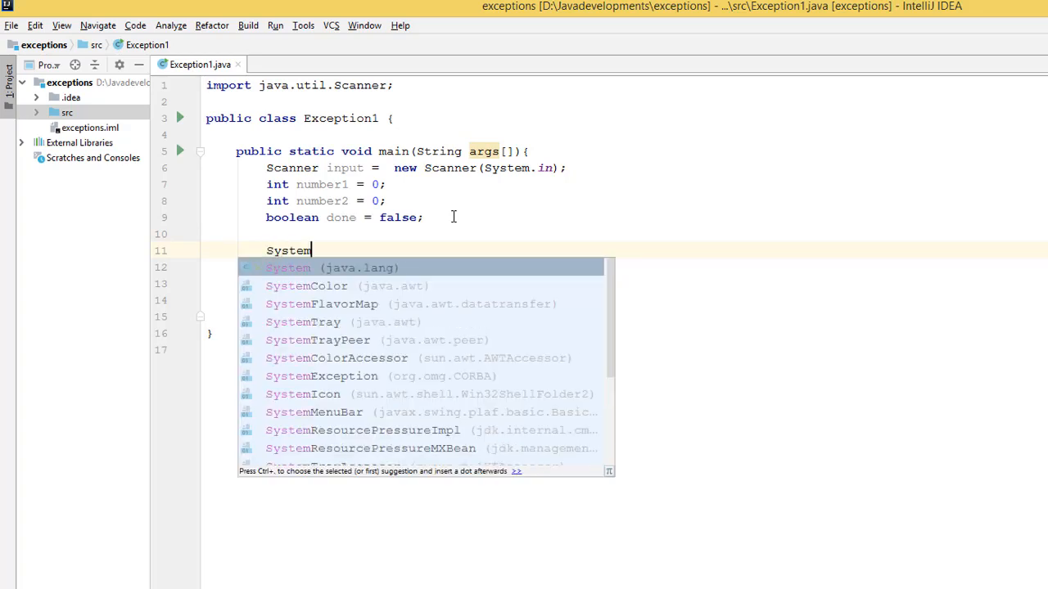
{"action": "type", "text": ".out.r"}
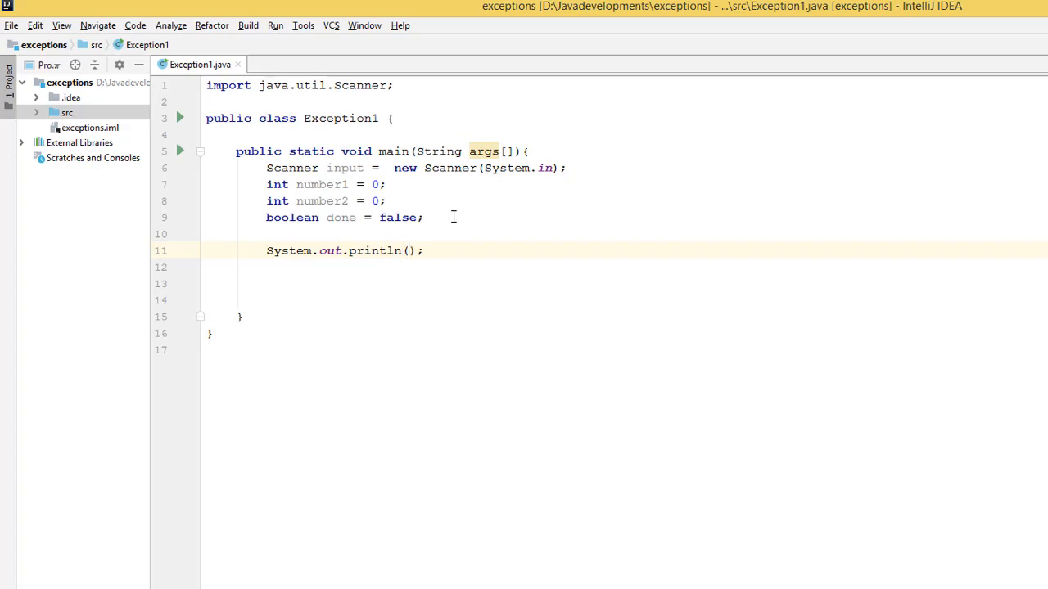
{"action": "type", "text": "Enter two inte\""}
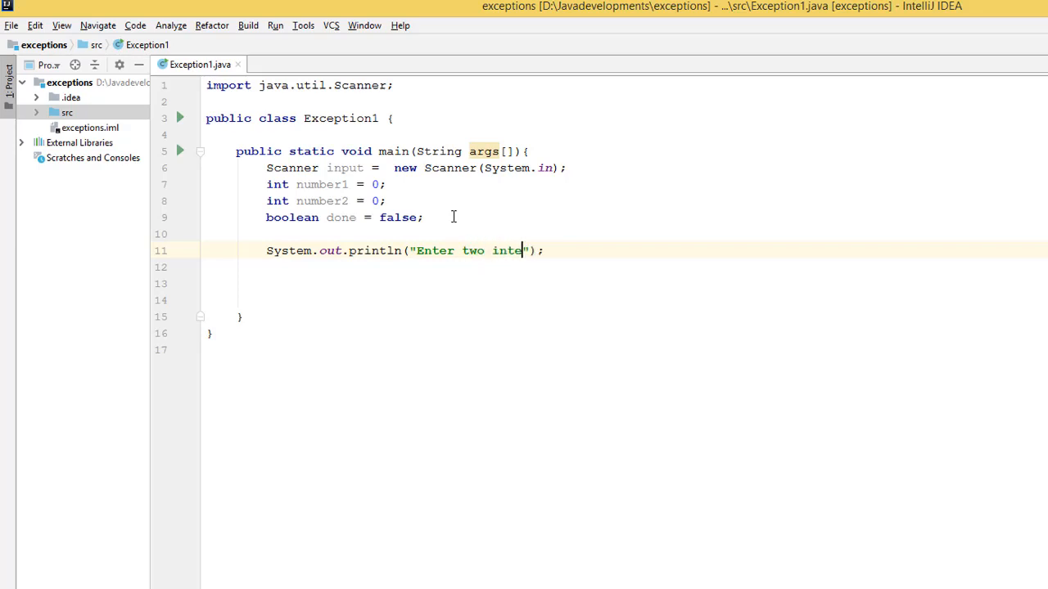
{"action": "type", "text": "gers"}
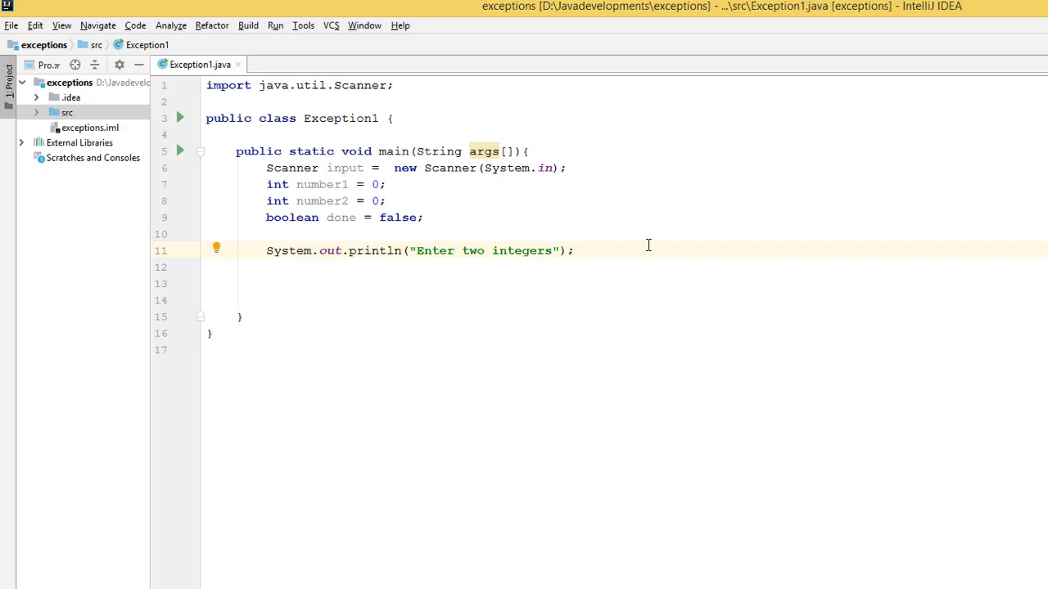
{"action": "mouse_move", "coordinate": [610, 251]}
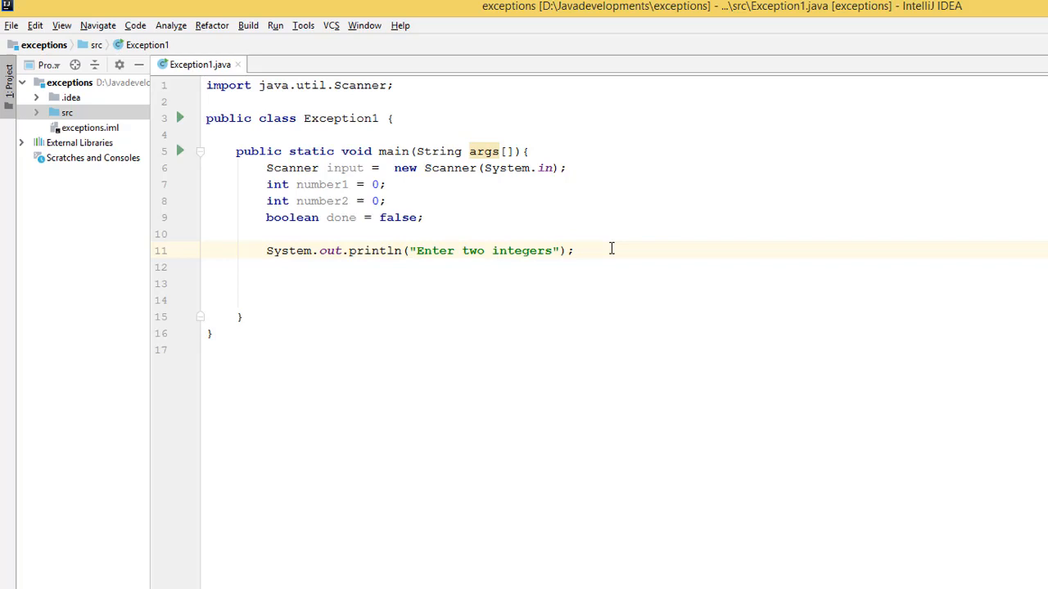
{"action": "key", "text": "enter"}
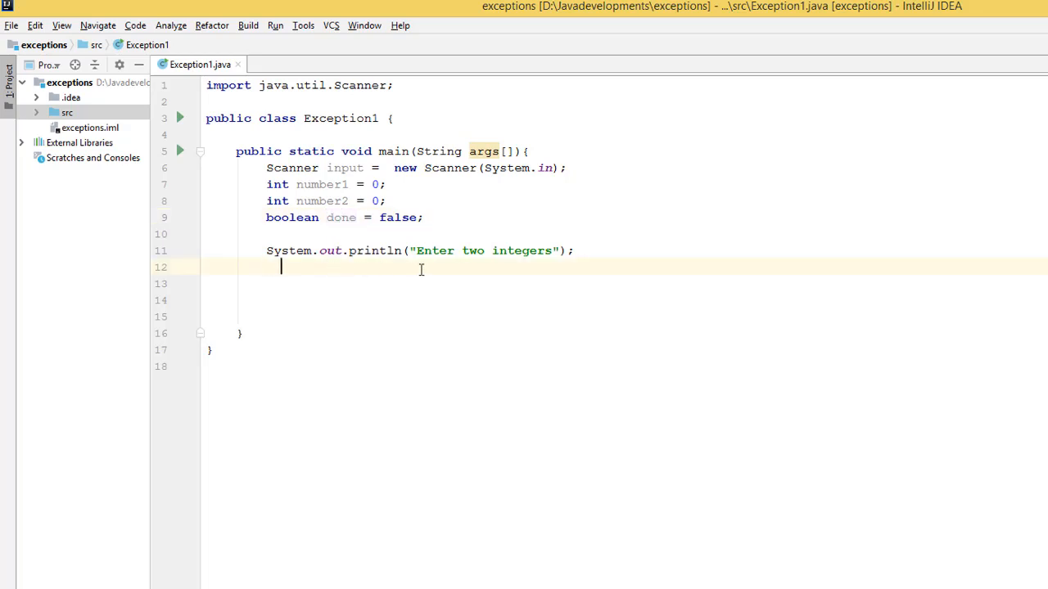
Write a while(!done) loop header and begin a try statement inside it
{"action": "type", "text": "while"}
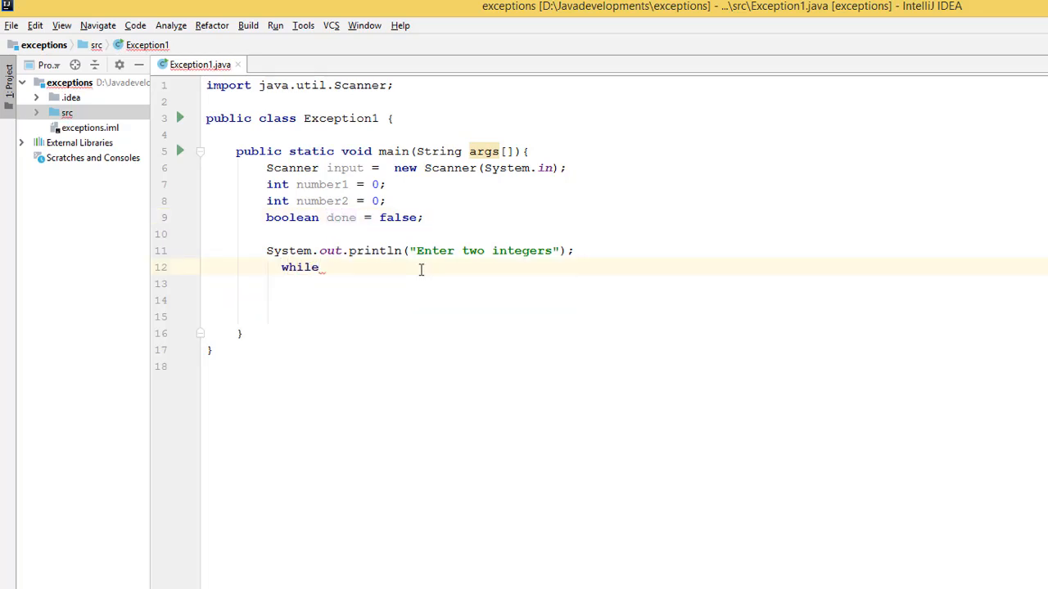
{"action": "type", "text": "(!)"}
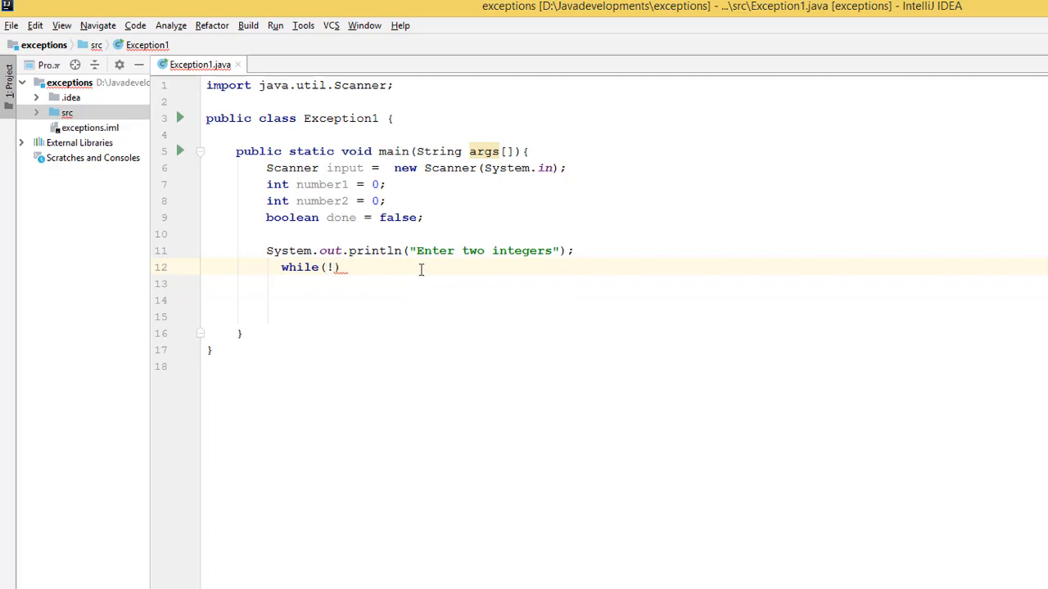
{"action": "type", "text": "done"}
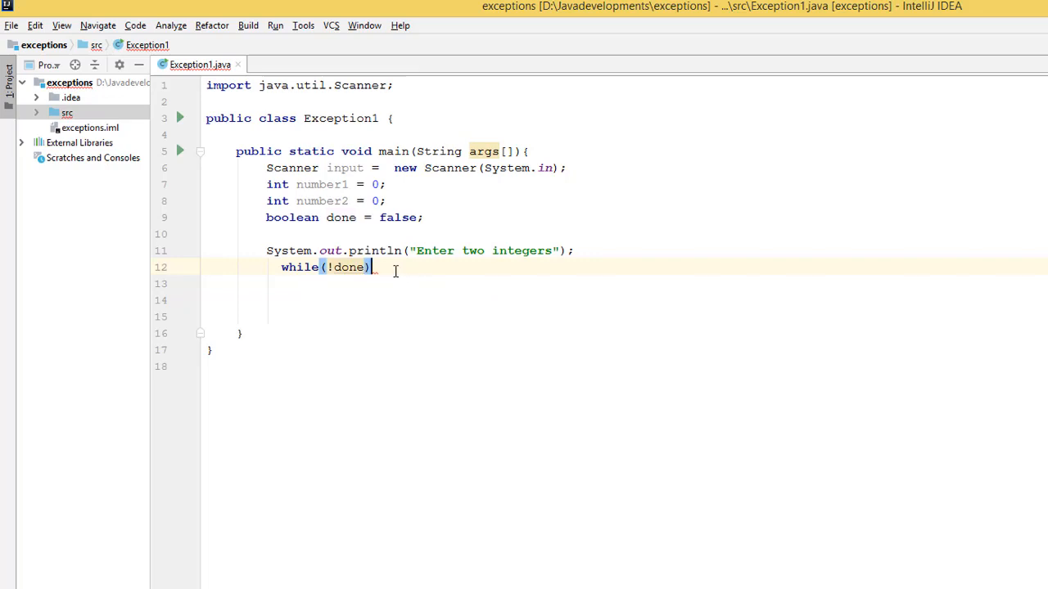
{"action": "key", "text": "enter"}
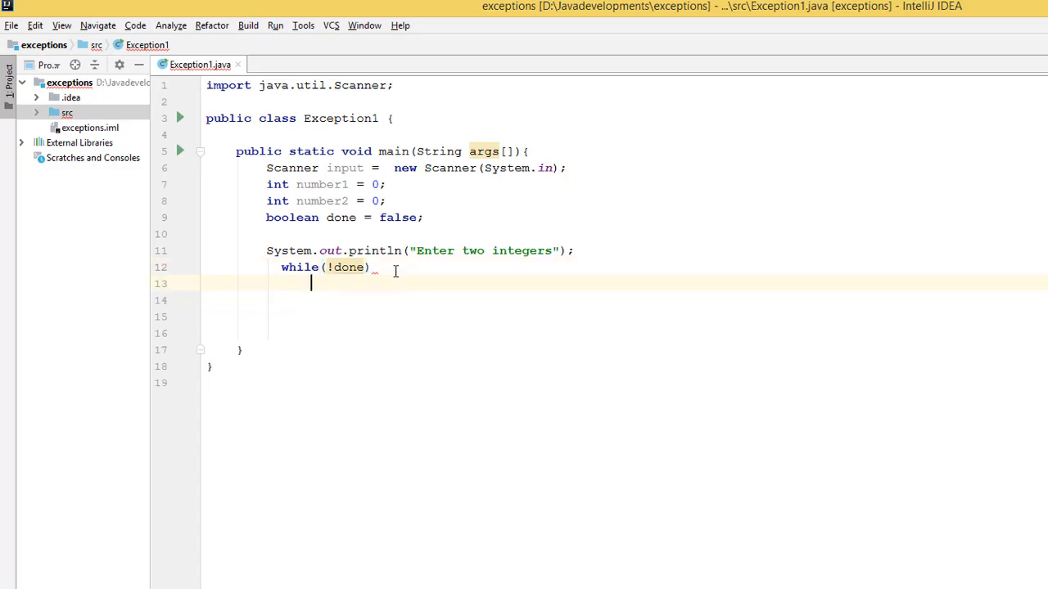
{"action": "type", "text": "try"}
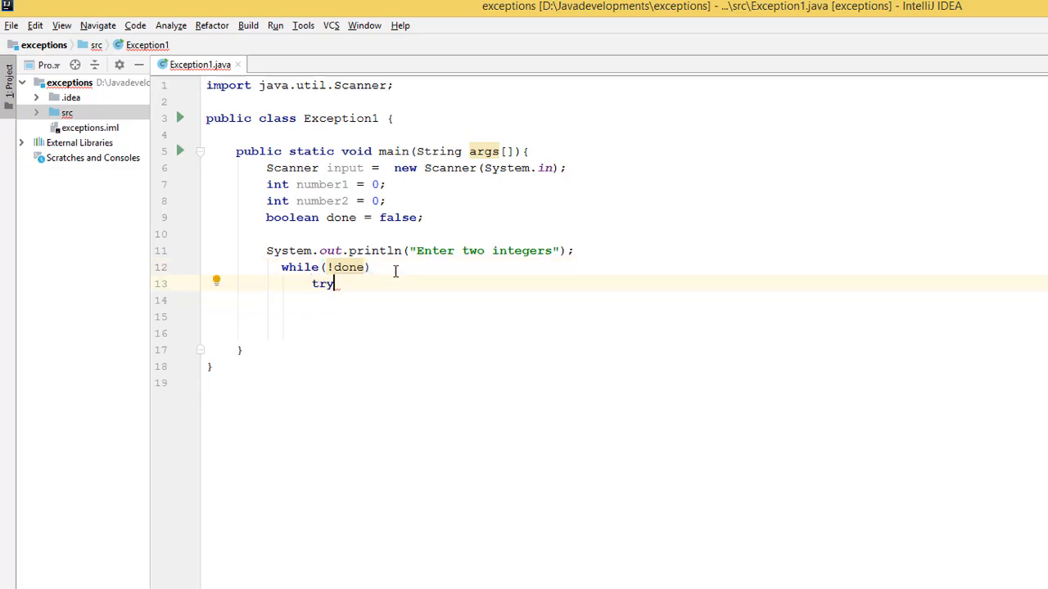
Open the try block and read number1 = input.nextInt();
{"action": "type", "text": "{"}
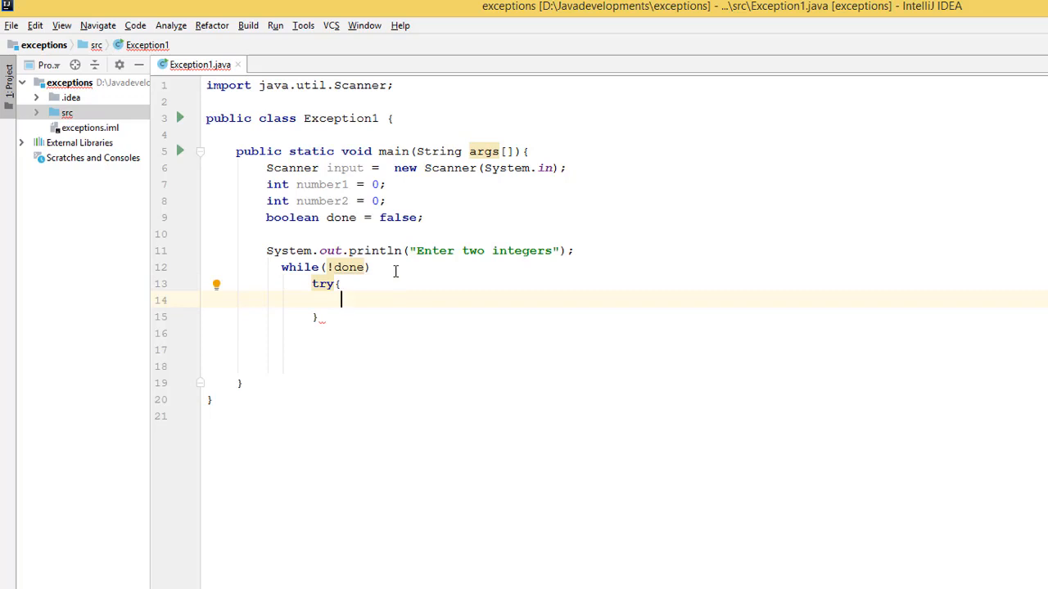
{"action": "type", "text": "r"}
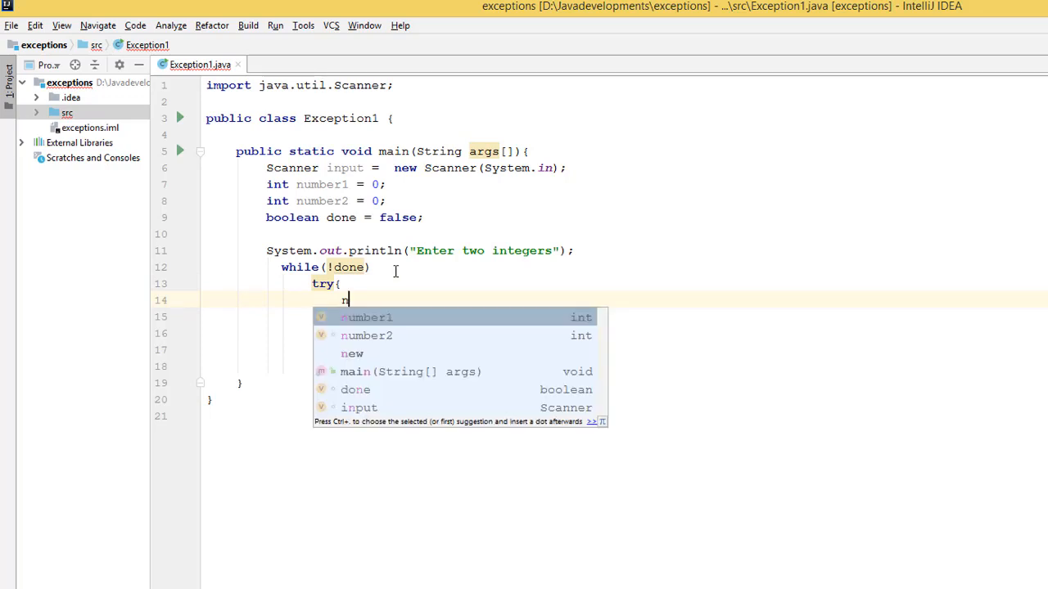
{"action": "type", "text": "umber1 = inpu"}
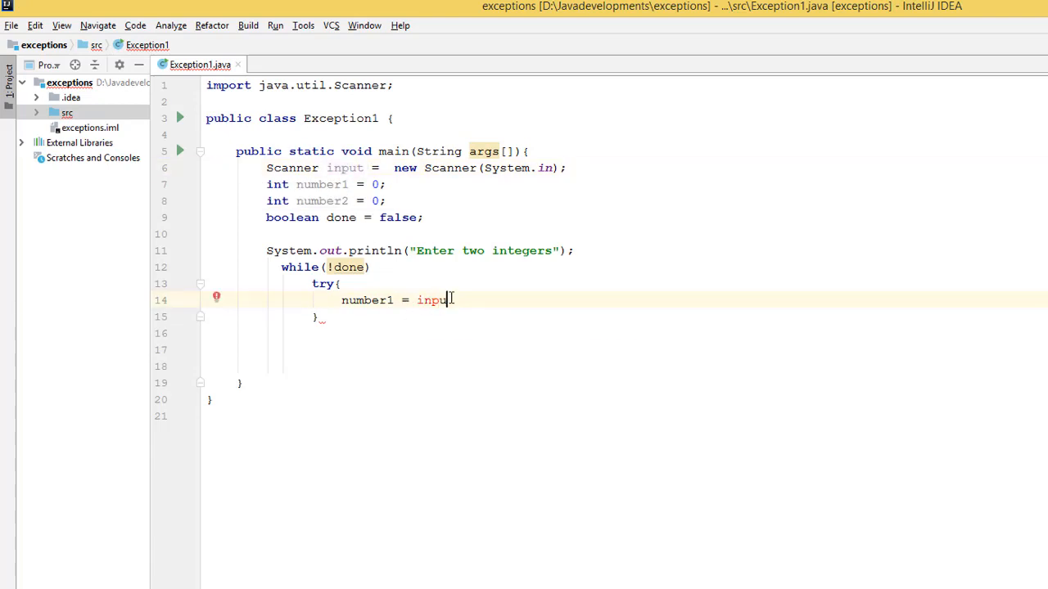
{"action": "type", "text": "."}
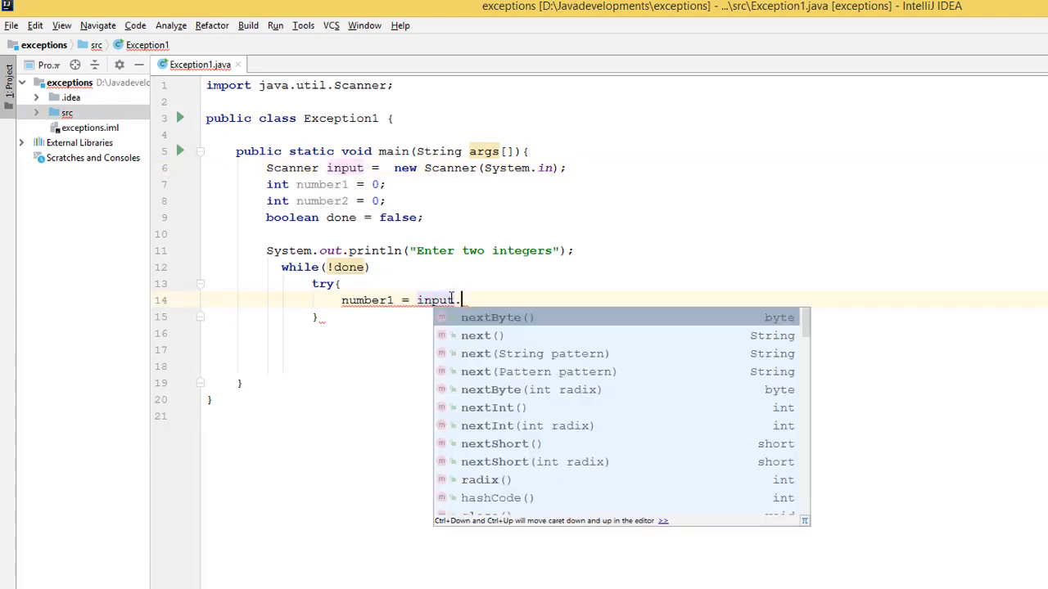
{"action": "type", "text": "ne"}
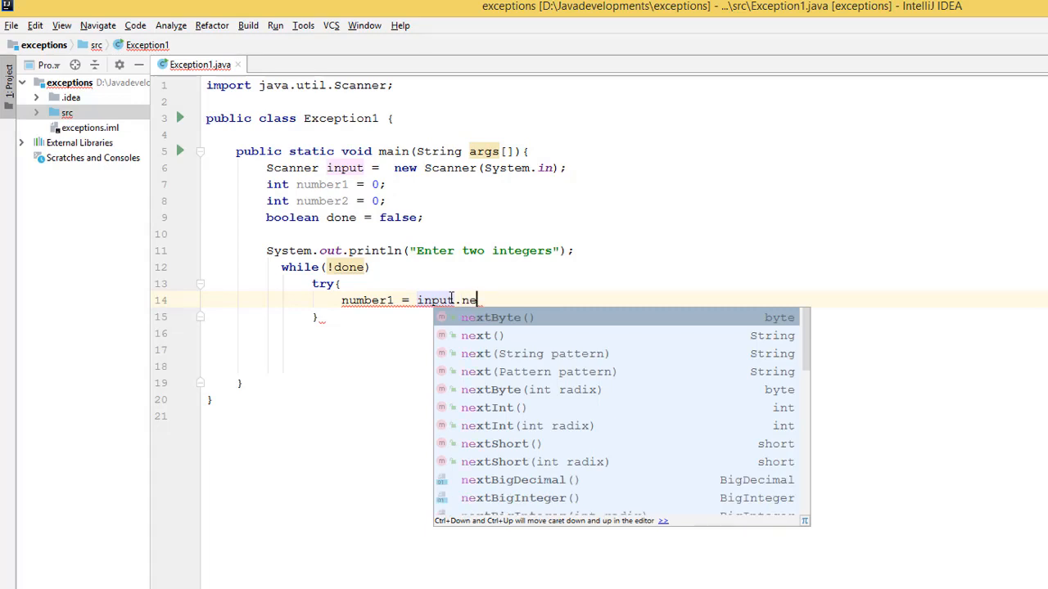
{"action": "type", "text": "xtInt("}
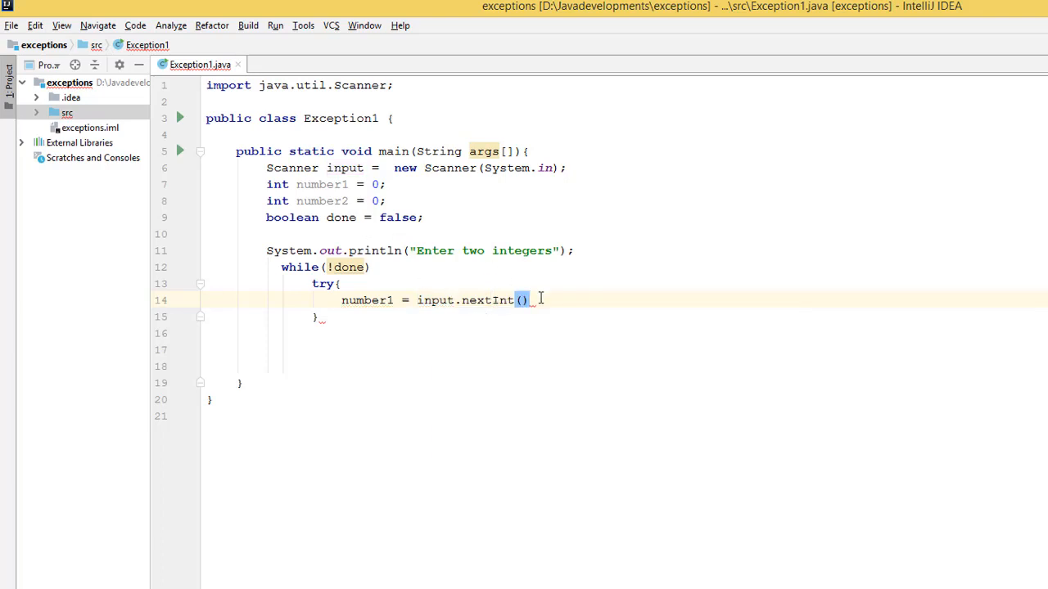
{"action": "type", "text": ";"}
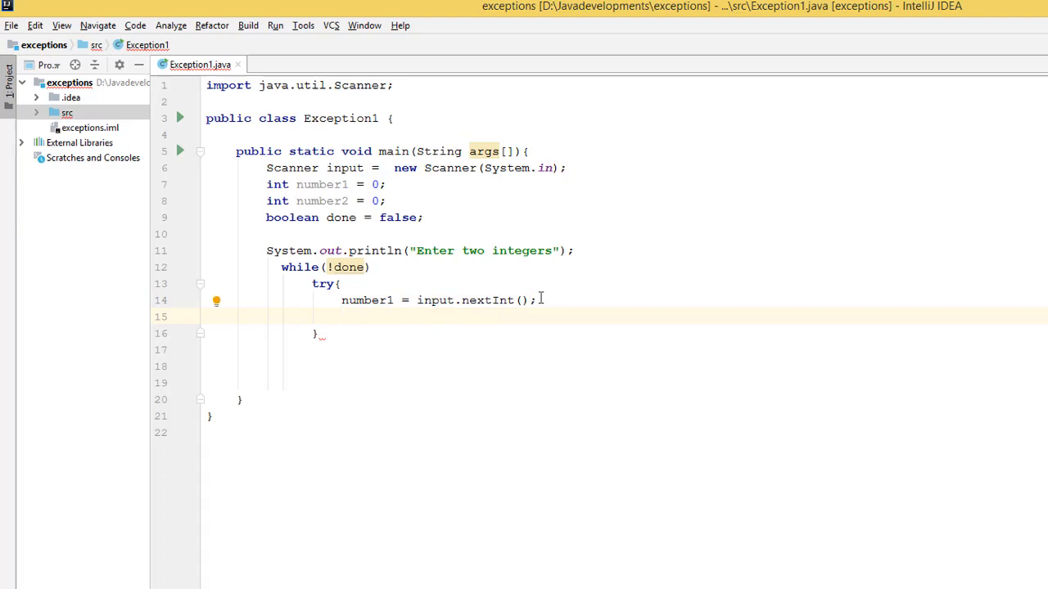
Read number2 = input.nextInt(); on the next line of the try block
{"action": "type", "text": "number2"}
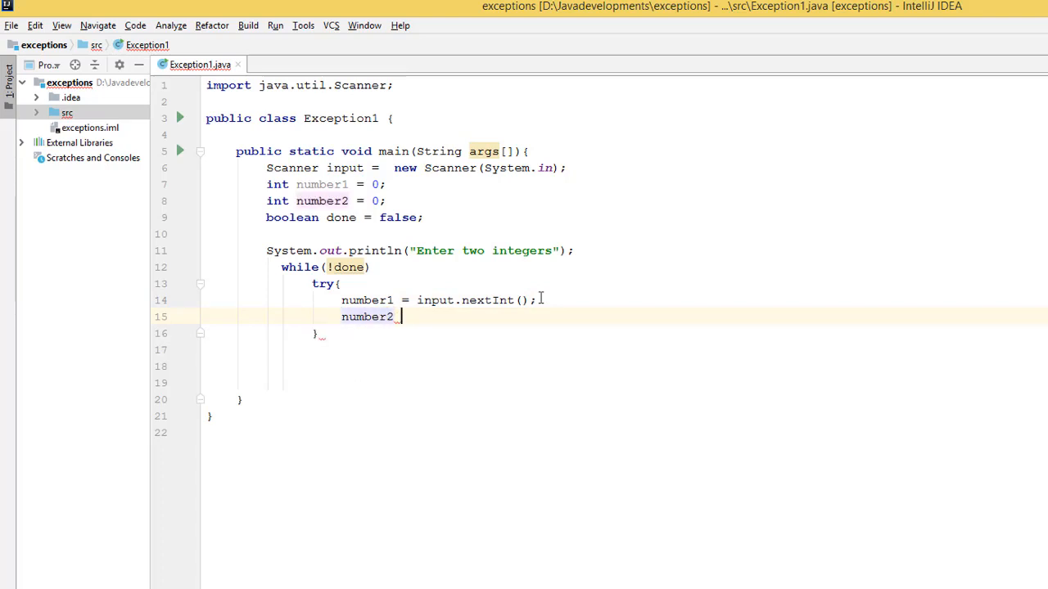
{"action": "type", "text": "= input"}
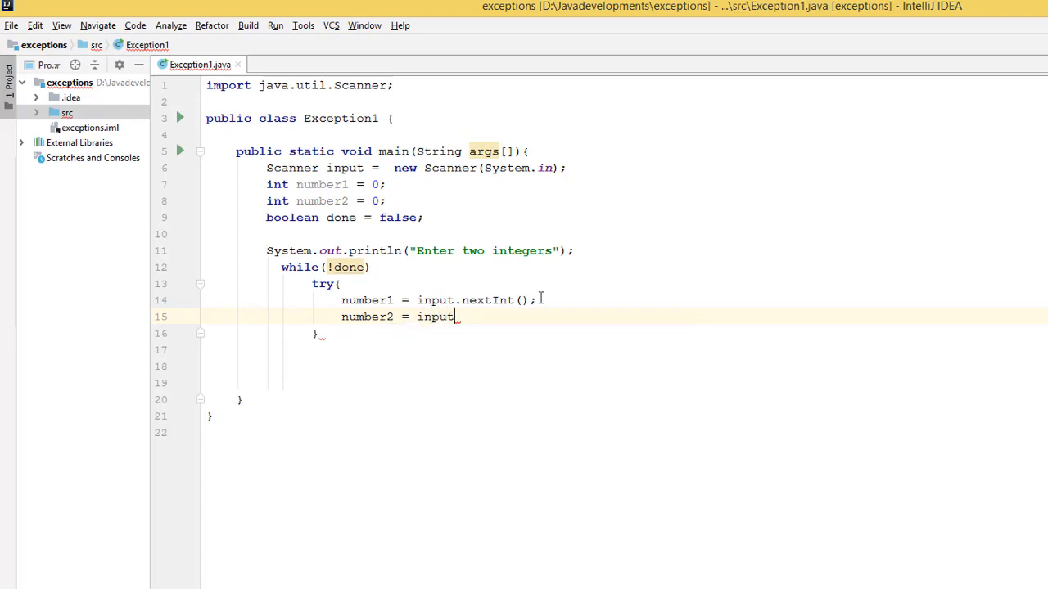
{"action": "type", "text": ".ne"}
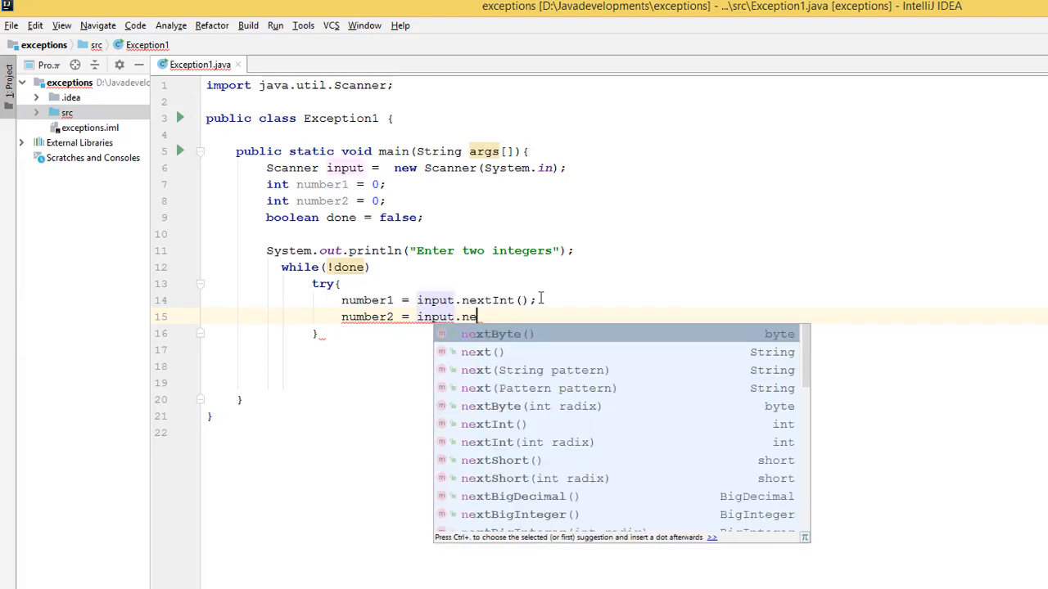
{"action": "type", "text": "xtInt("}
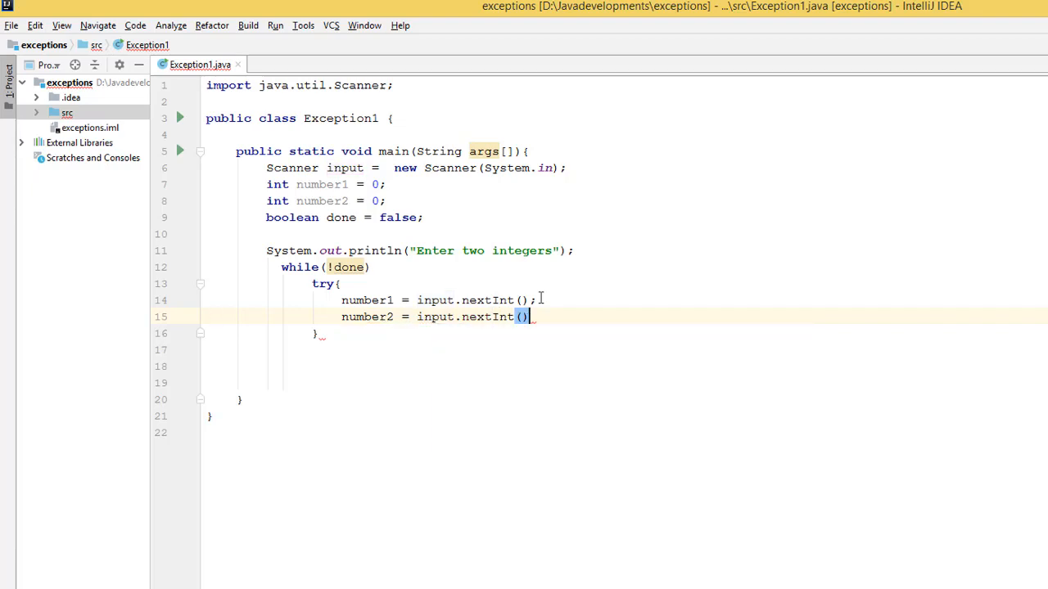
{"action": "type", "text": ";"}
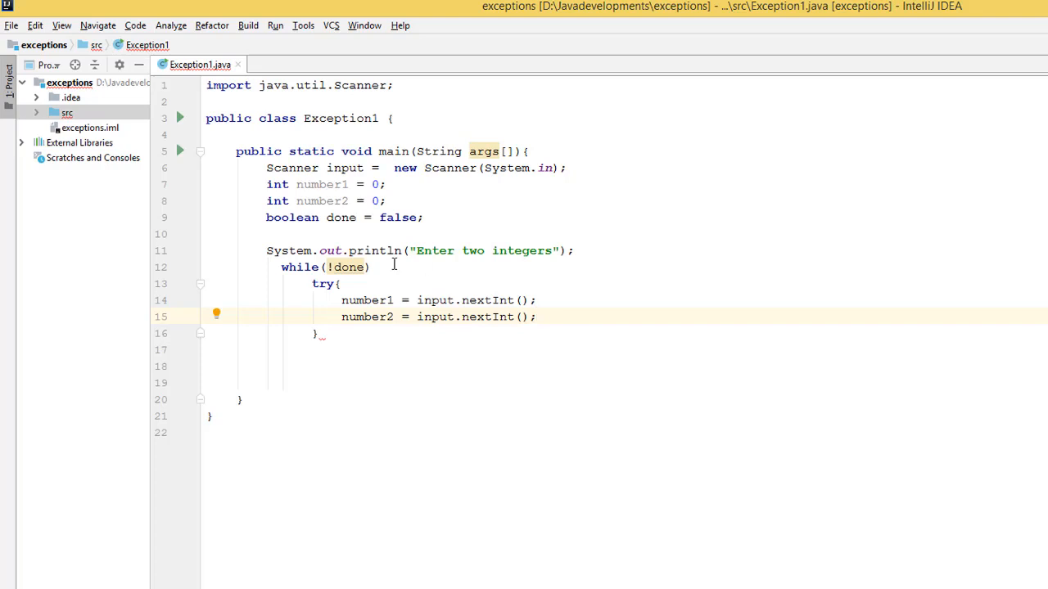
{"action": "mouse_move", "coordinate": [347, 267]}
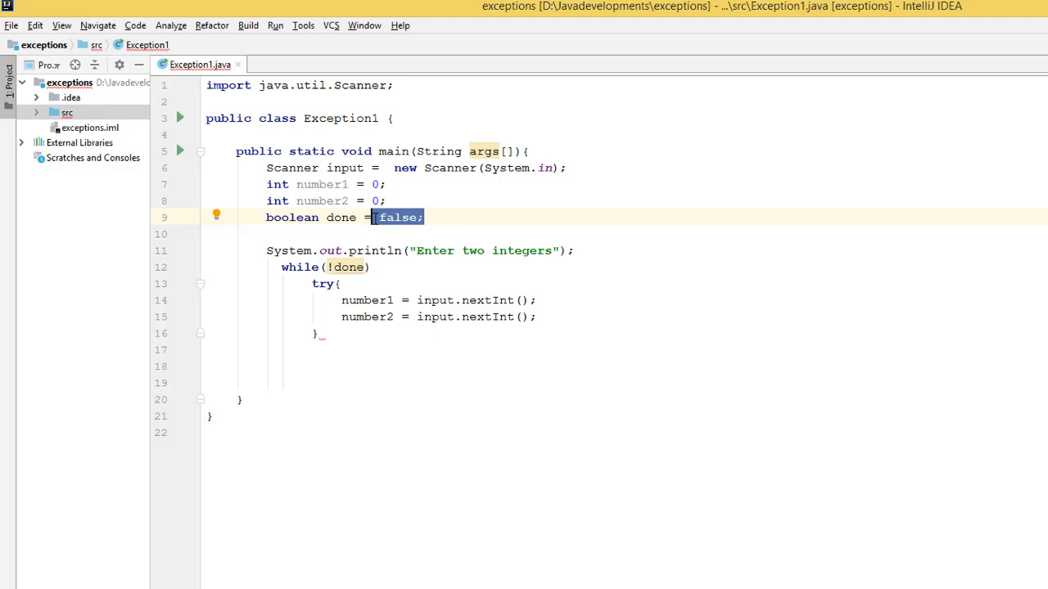
Add done = true; as the last line of the try block
{"action": "left_click", "coordinate": [539, 318]}
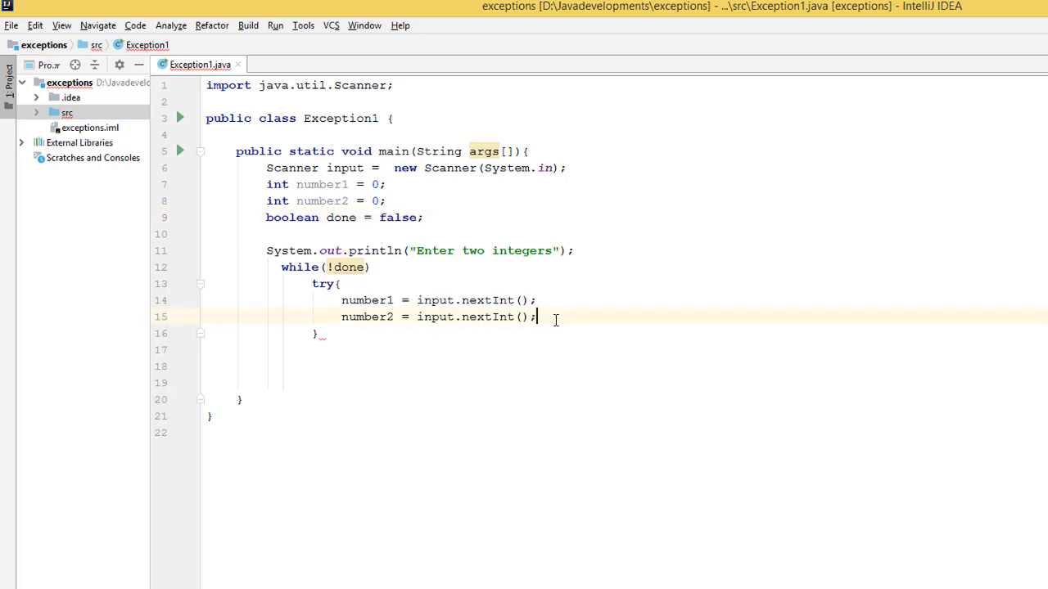
{"action": "type", "text": "bo"}
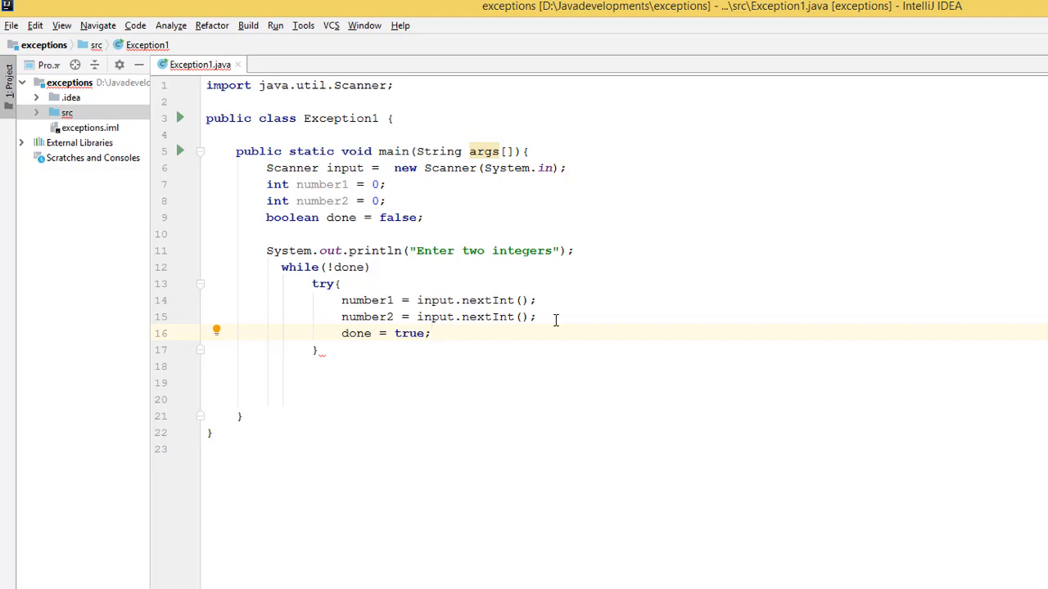
{"action": "left_click", "coordinate": [342, 367]}
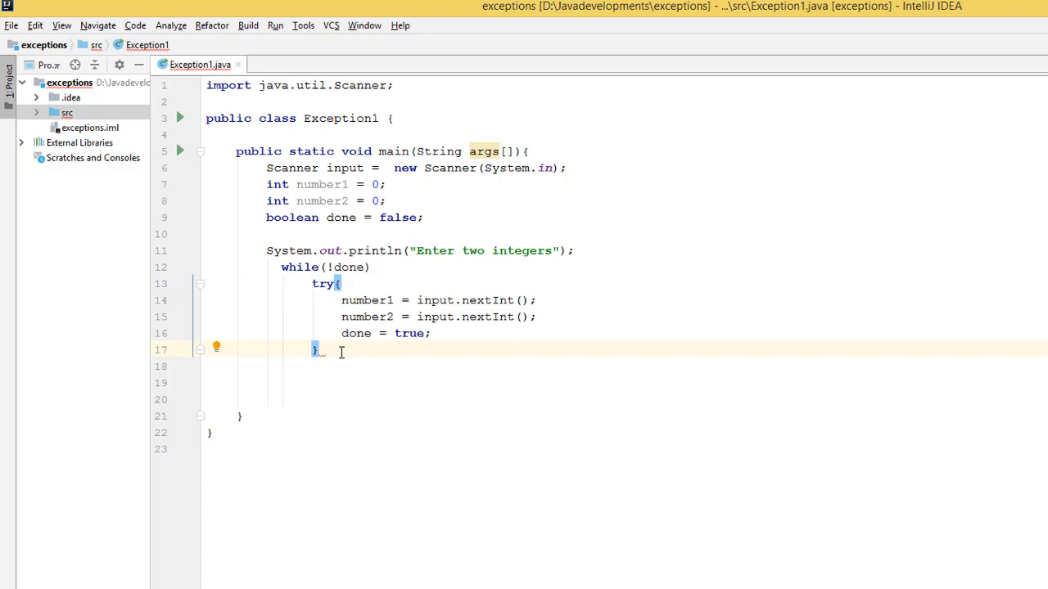
Write catch(Exception ex){ after the try block, choosing Exception from autocomplete
{"action": "type", "text": "catch"}
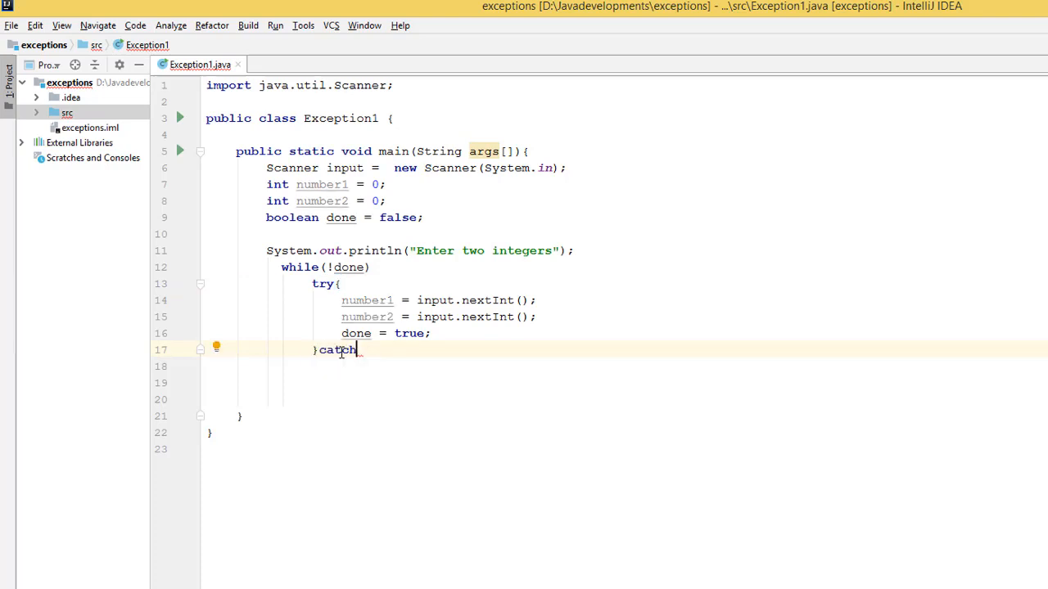
{"action": "type", "text": "()"}
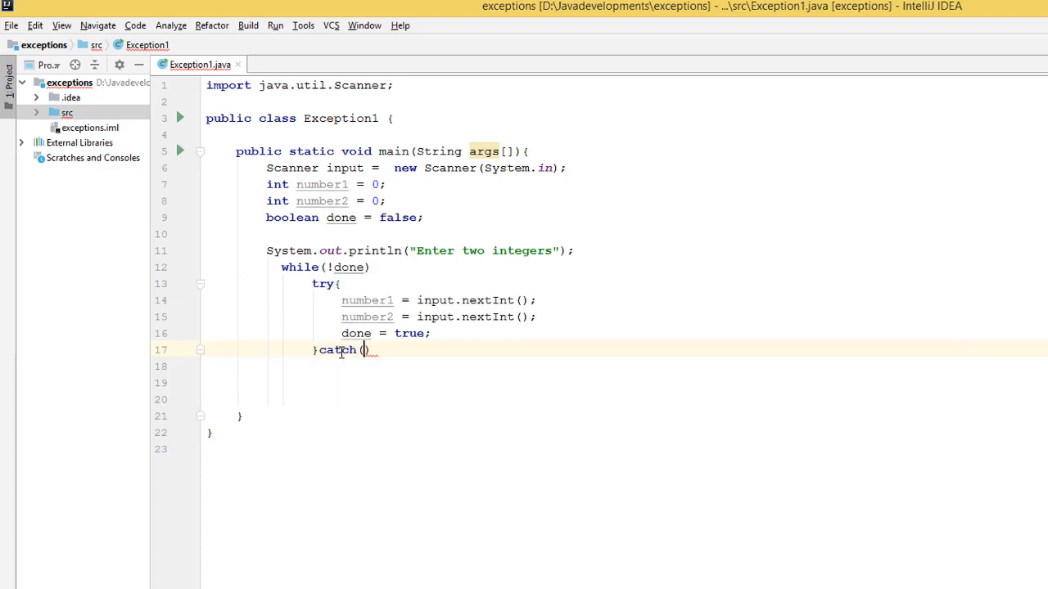
{"action": "type", "text": "E"}
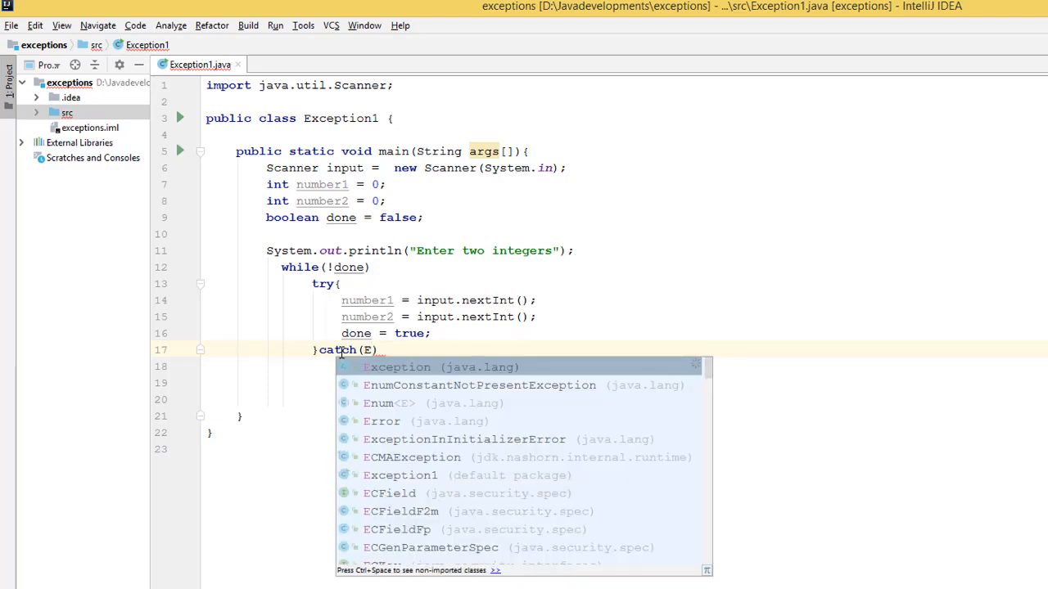
{"action": "left_click", "coordinate": [396, 367]}
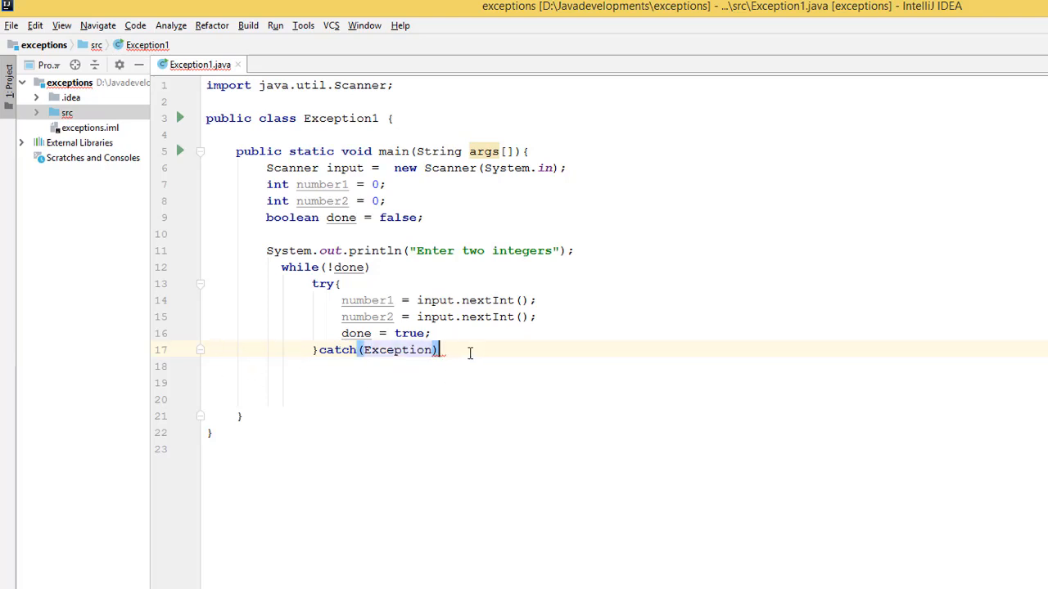
{"action": "double_click", "coordinate": [409, 351]}
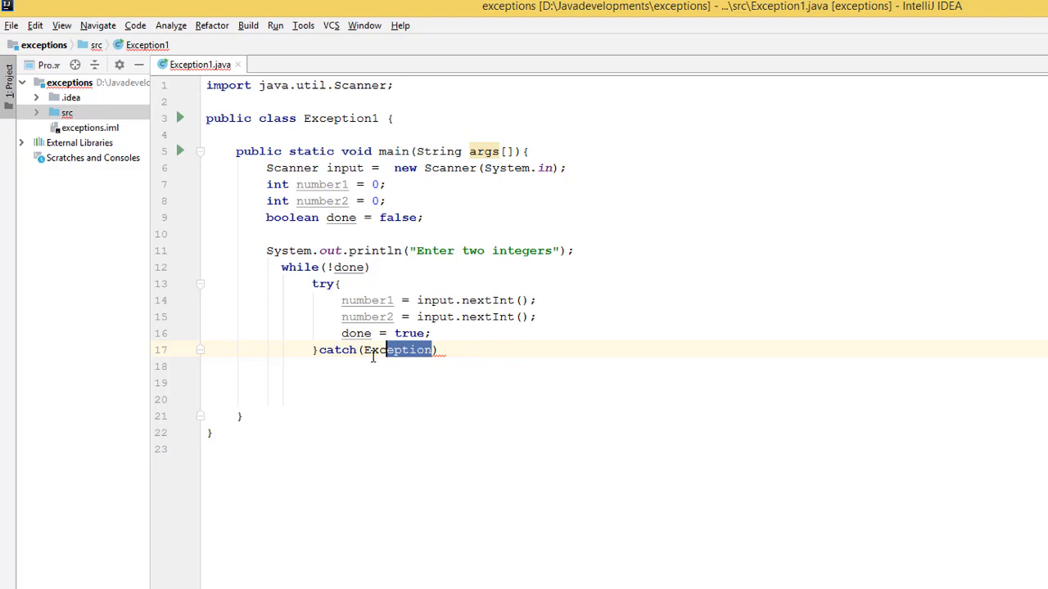
{"action": "double_click", "coordinate": [396, 350]}
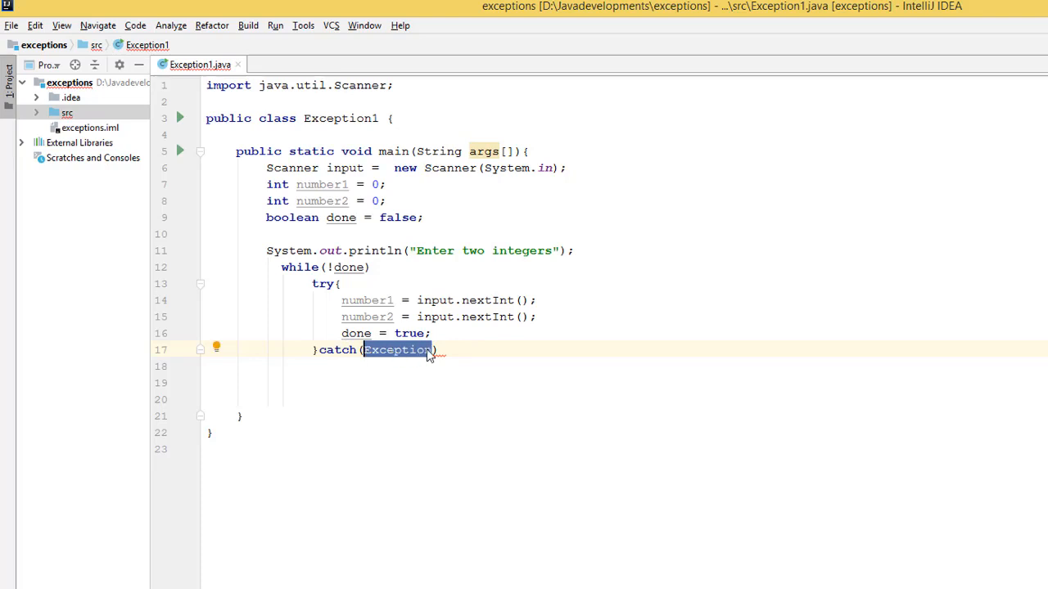
{"action": "mouse_move", "coordinate": [399, 351]}
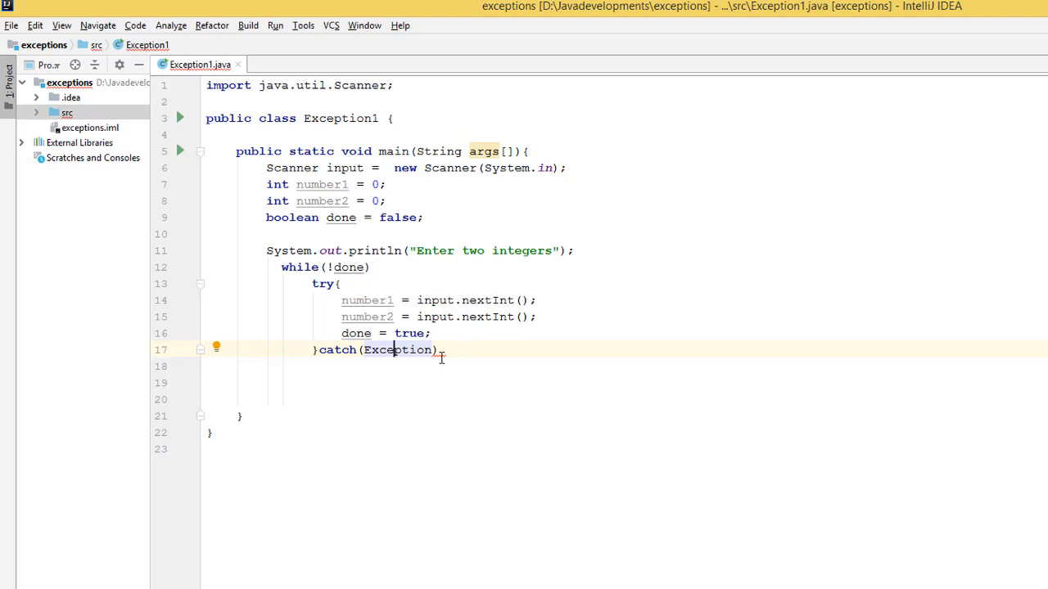
{"action": "type", "text": "e"}
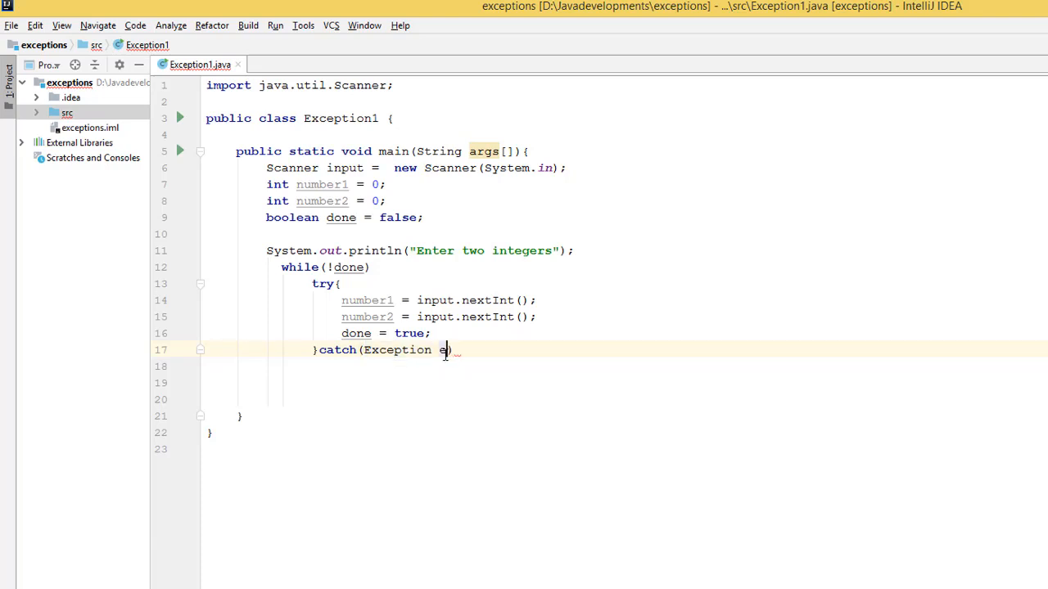
{"action": "type", "text": "x"}
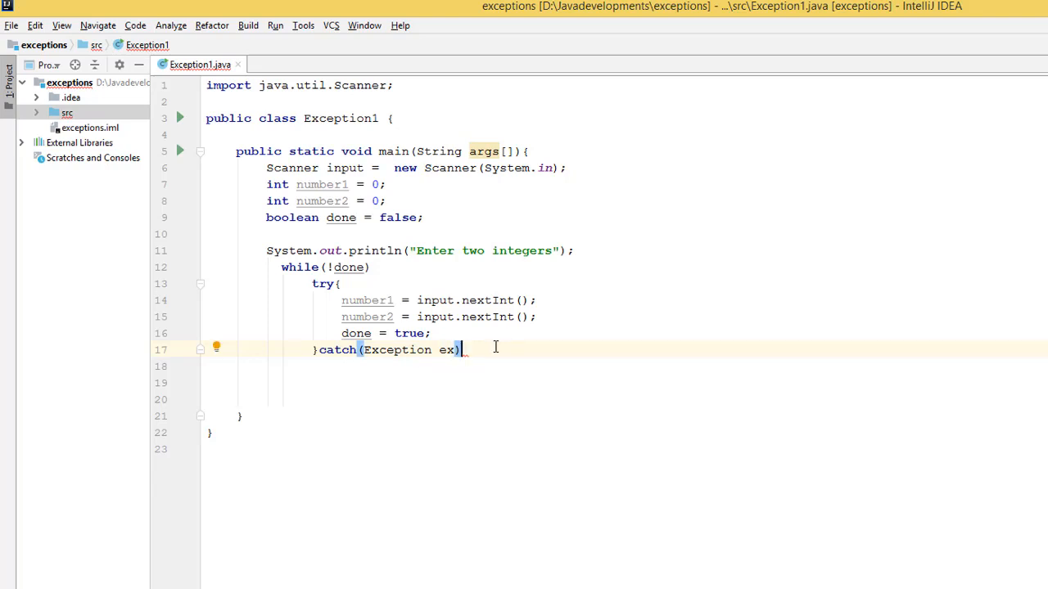
{"action": "type", "text": "{"}
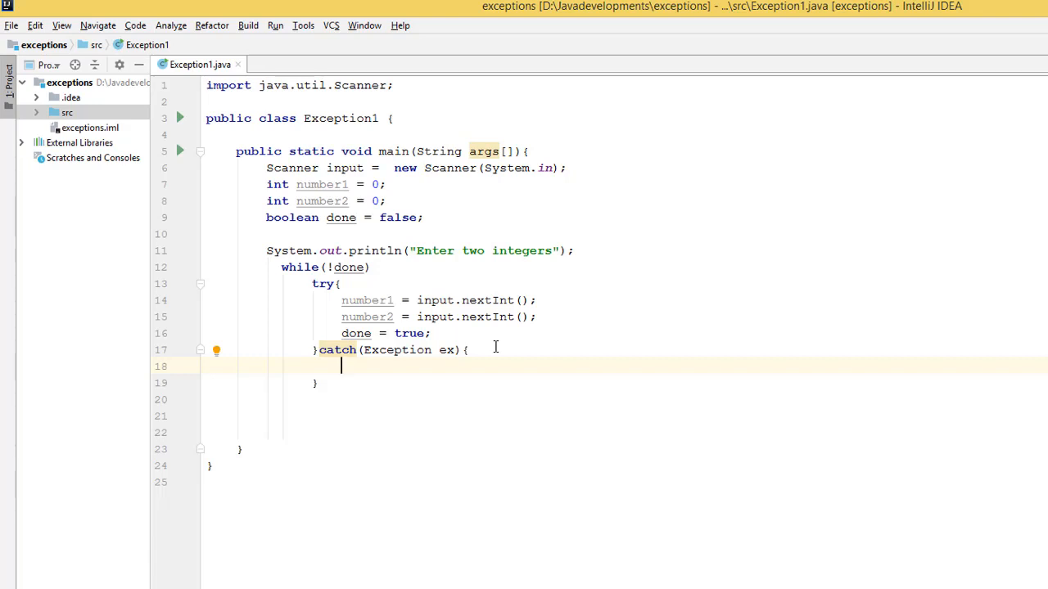
Print "Incorrect iput and re-enter two integers:" inside the catch block
{"action": "type", "text": "System.out.println"}
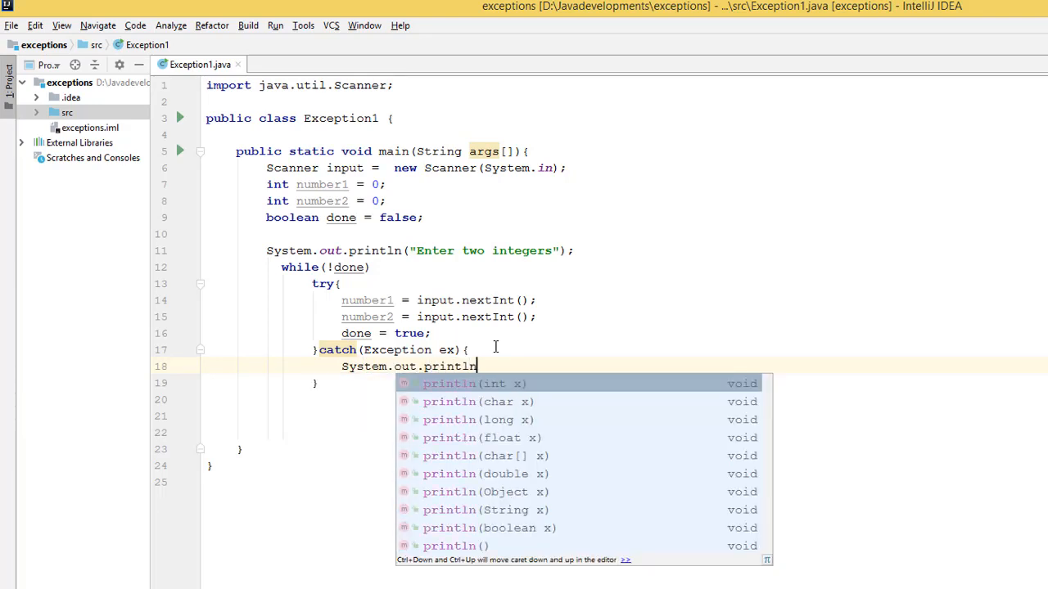
{"action": "left_click", "coordinate": [455, 546]}
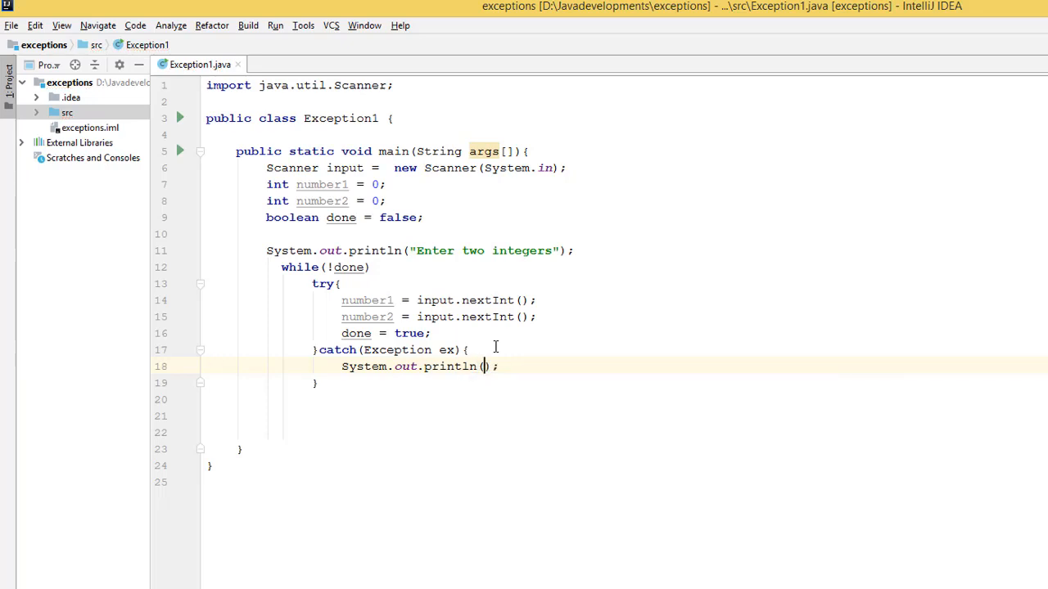
{"action": "type", "text": "Incorrect i\""}
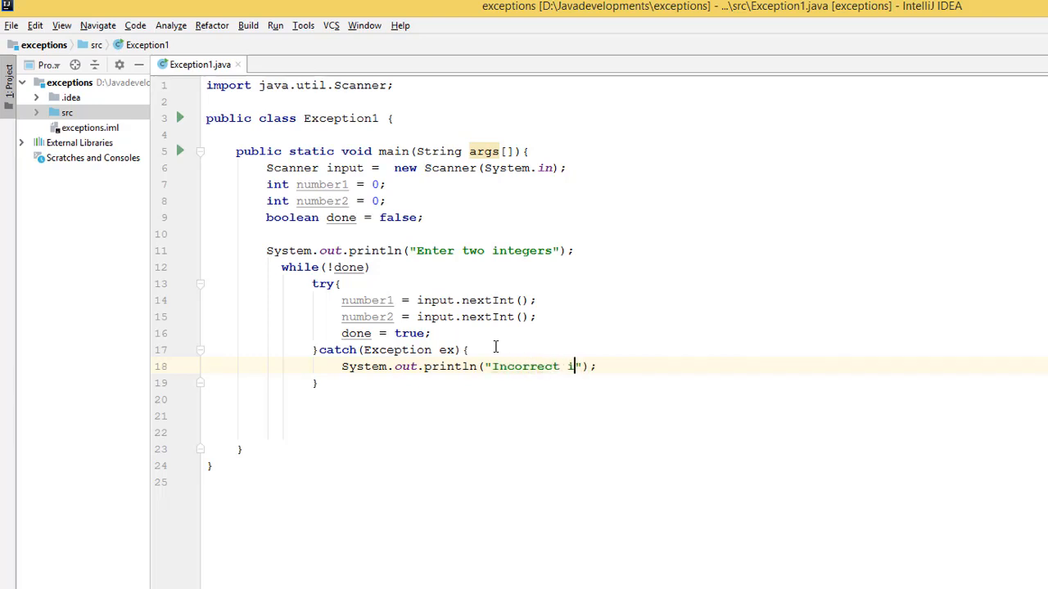
{"action": "type", "text": "put and re"}
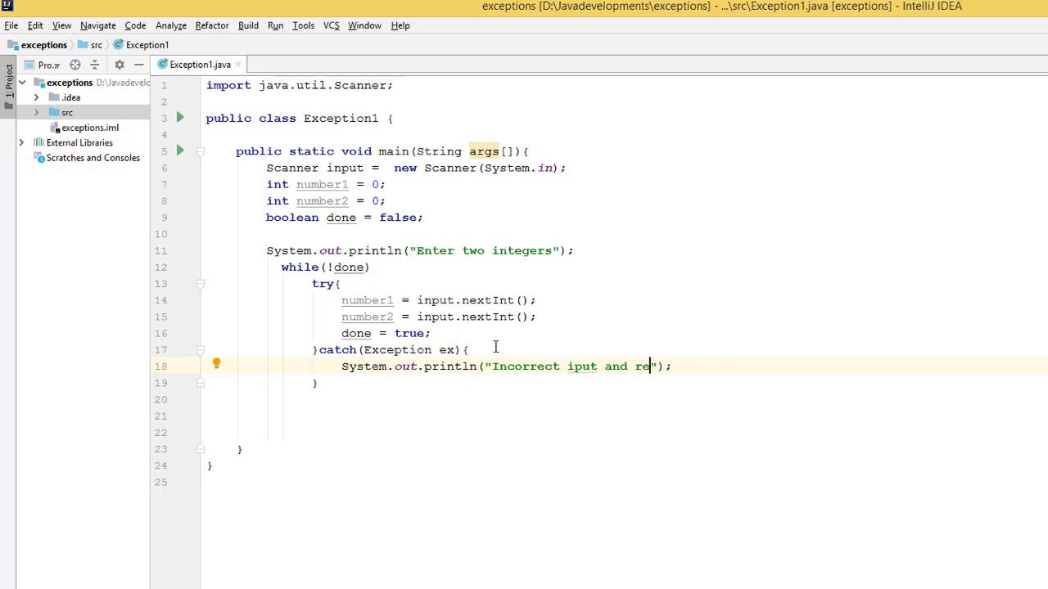
{"action": "type", "text": "-en"}
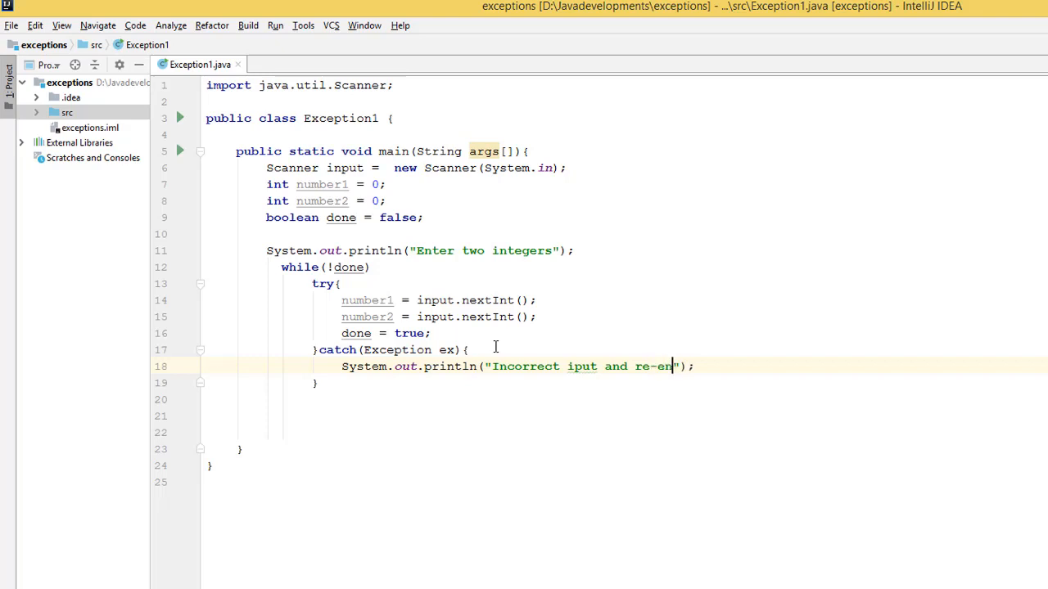
{"action": "type", "text": "ter"}
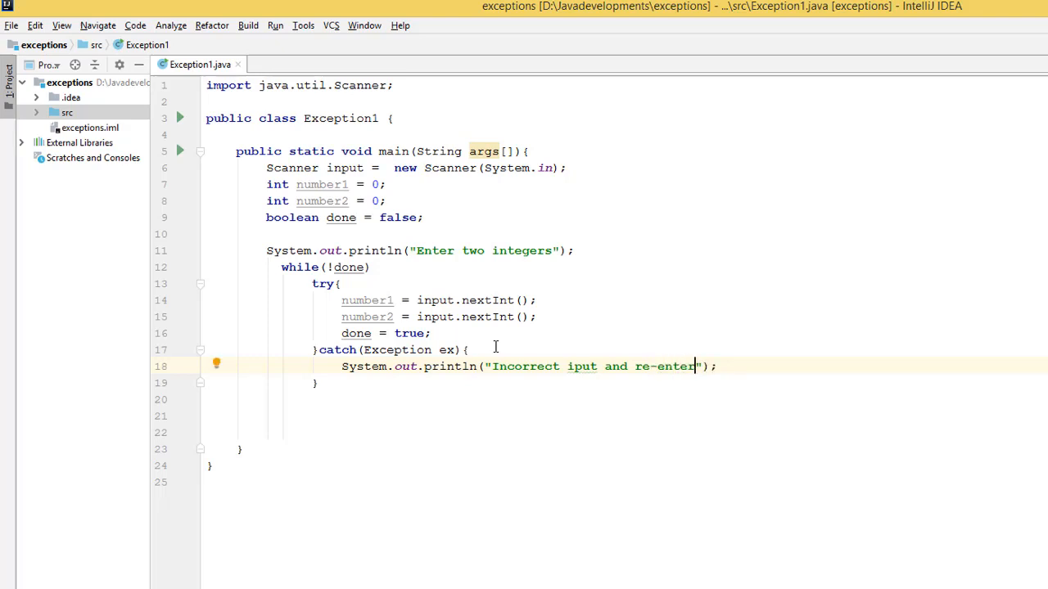
{"action": "type", "text": "wo integ"}
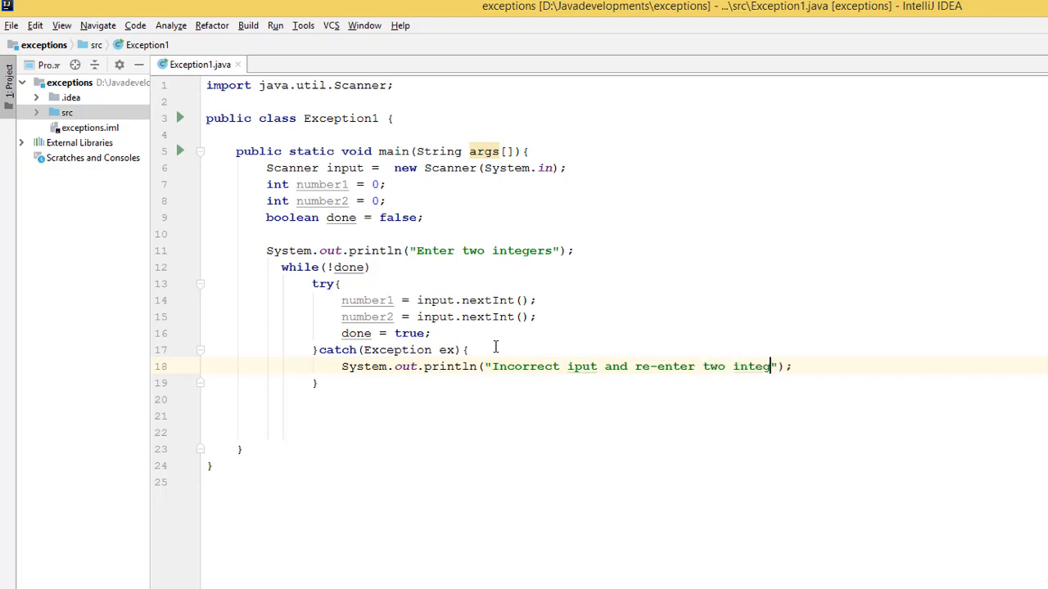
{"action": "type", "text": "ers"}
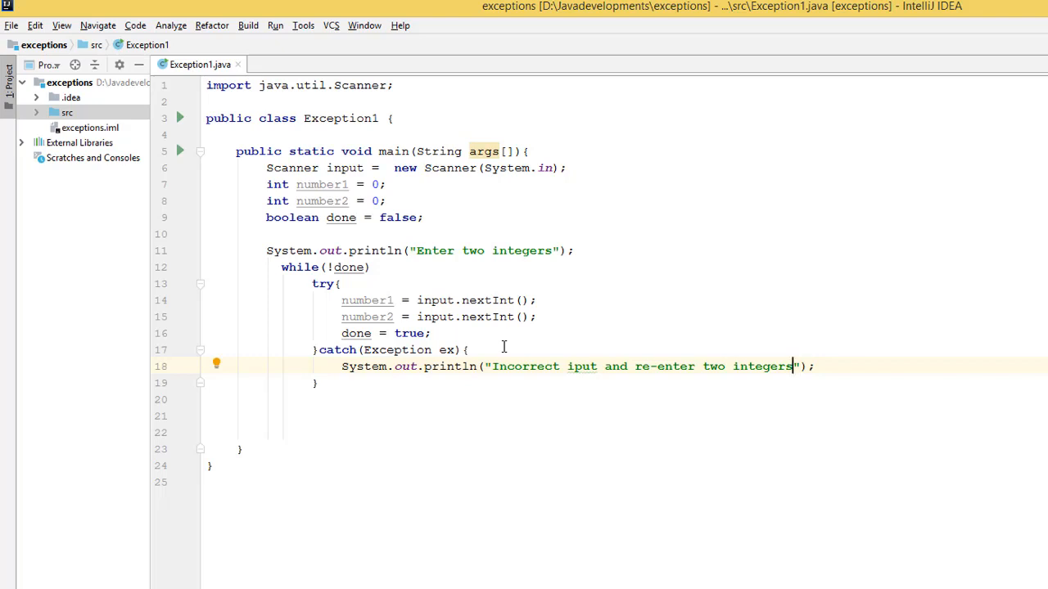
{"action": "type", "text": ":"}
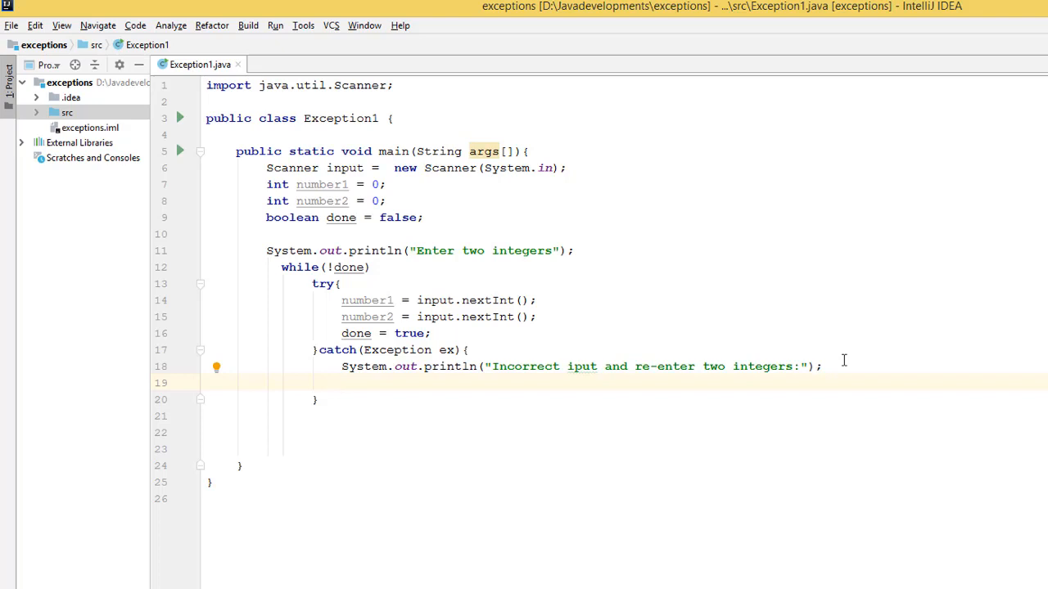
Call input.nextInt(); in the catch block to discard the bad input, then review the exercise prompt
{"action": "type", "text": "input.nextInt("}
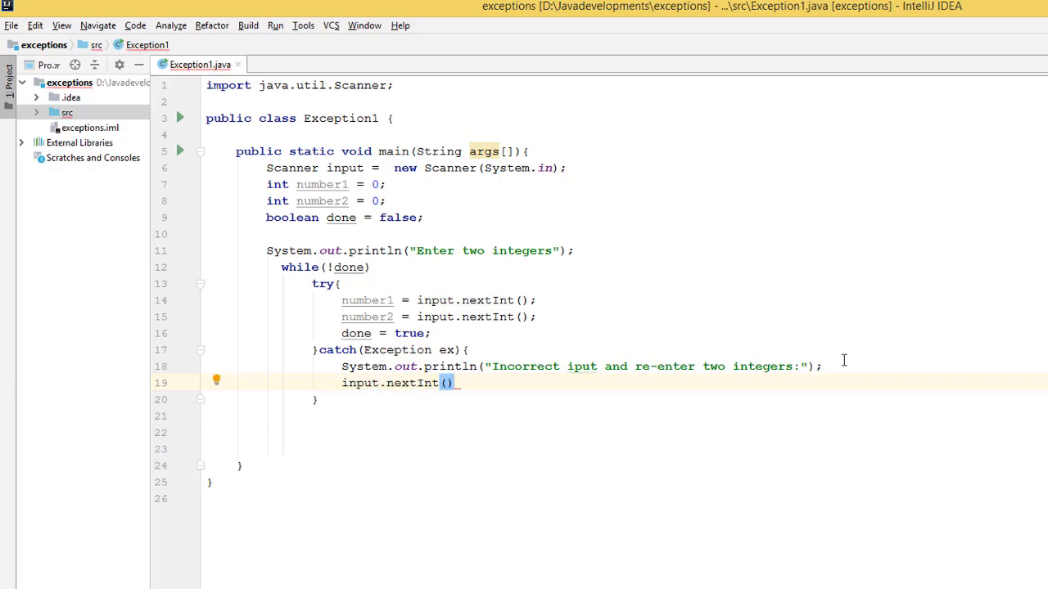
{"action": "type", "text": ";"}
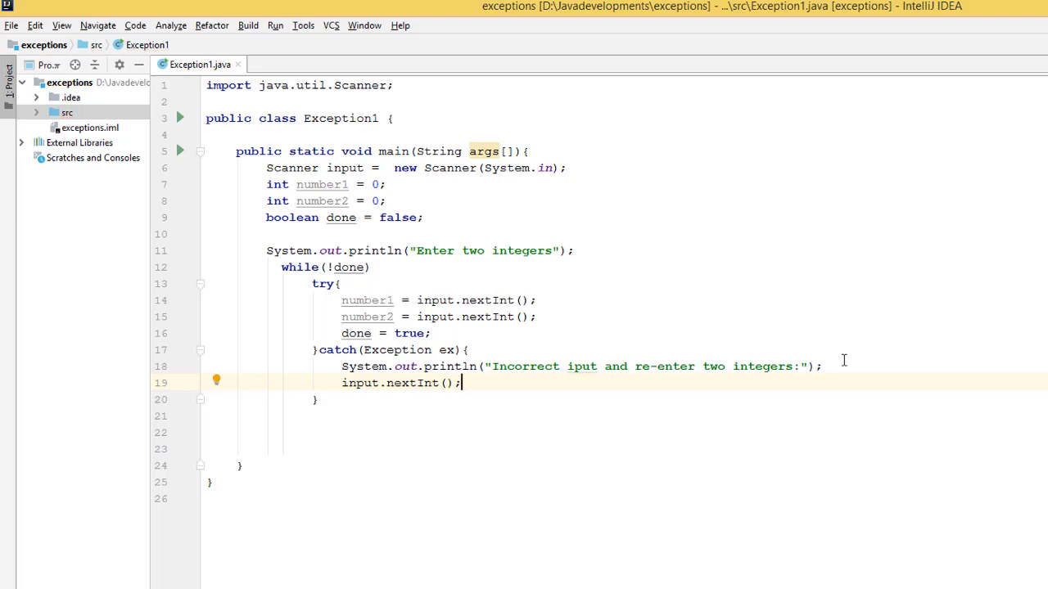
{"action": "mouse_move", "coordinate": [835, 393]}
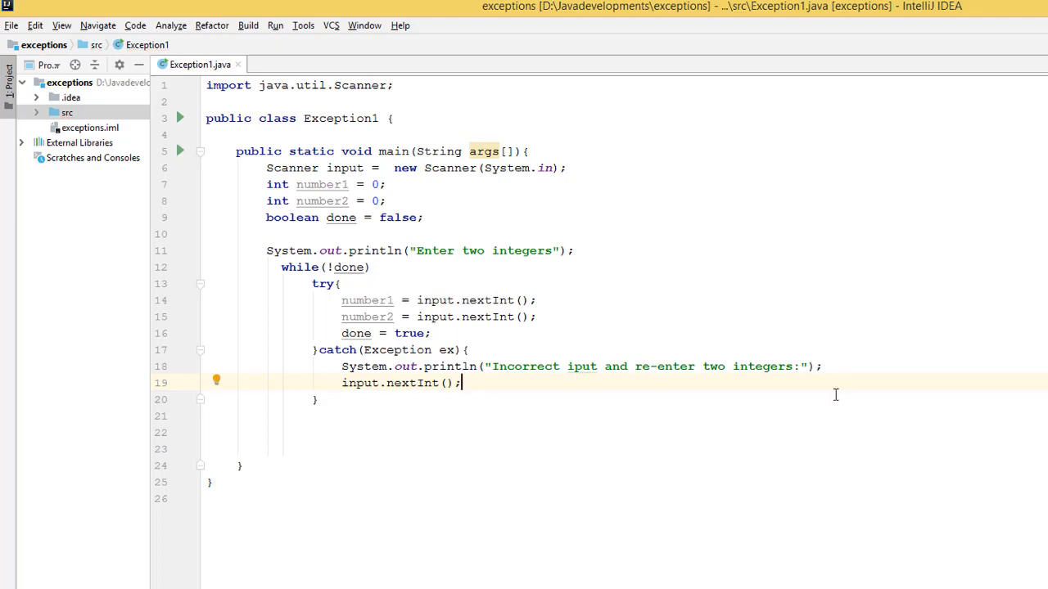
{"action": "left_click", "coordinate": [317, 400]}
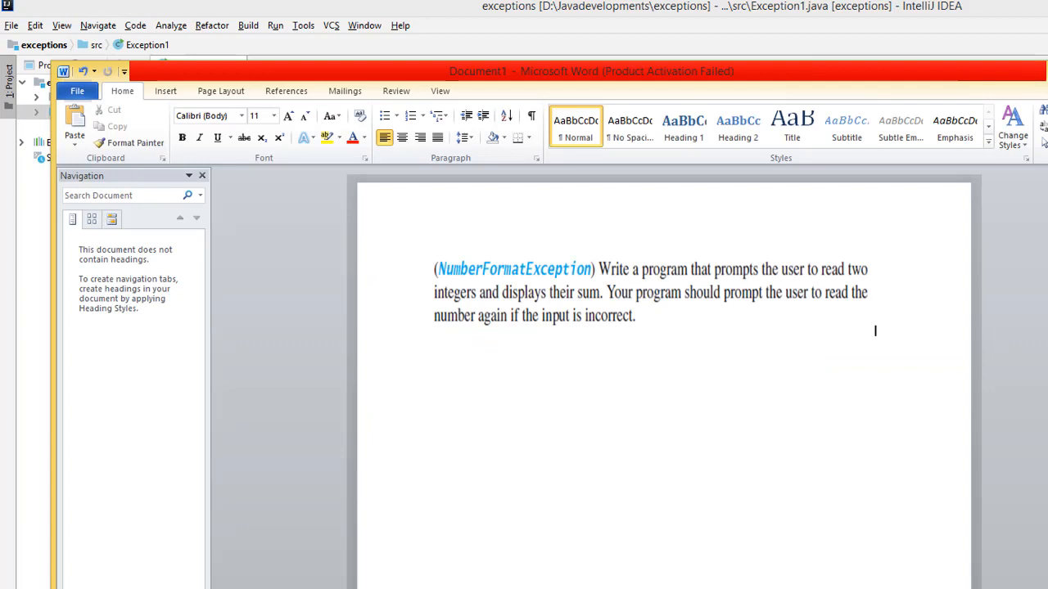
{"action": "mouse_move", "coordinate": [665, 279]}
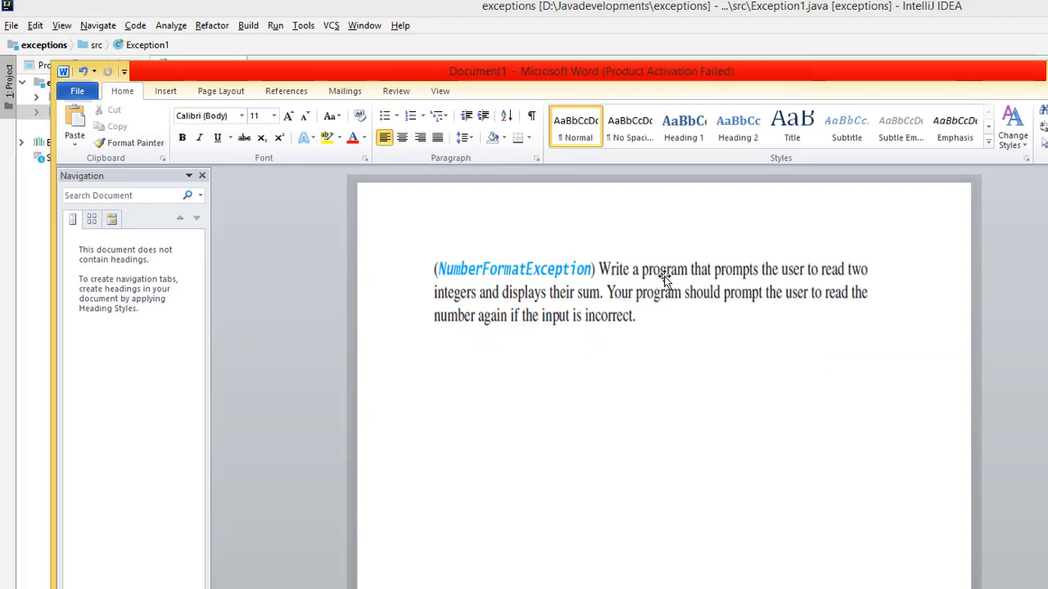
{"action": "mouse_move", "coordinate": [550, 314]}
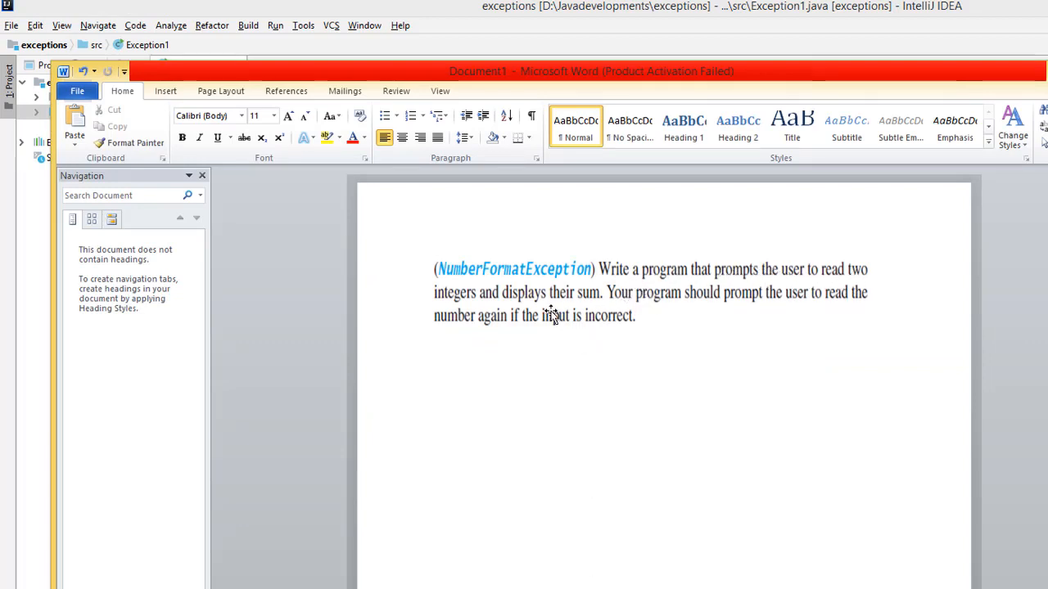
{"action": "mouse_move", "coordinate": [630, 309]}
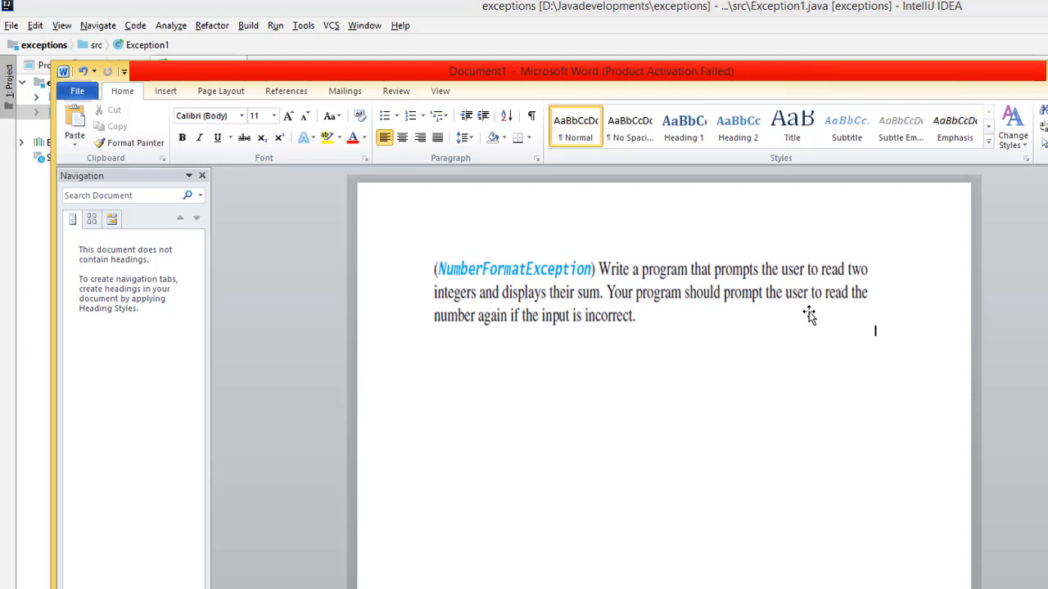
{"action": "mouse_move", "coordinate": [565, 327]}
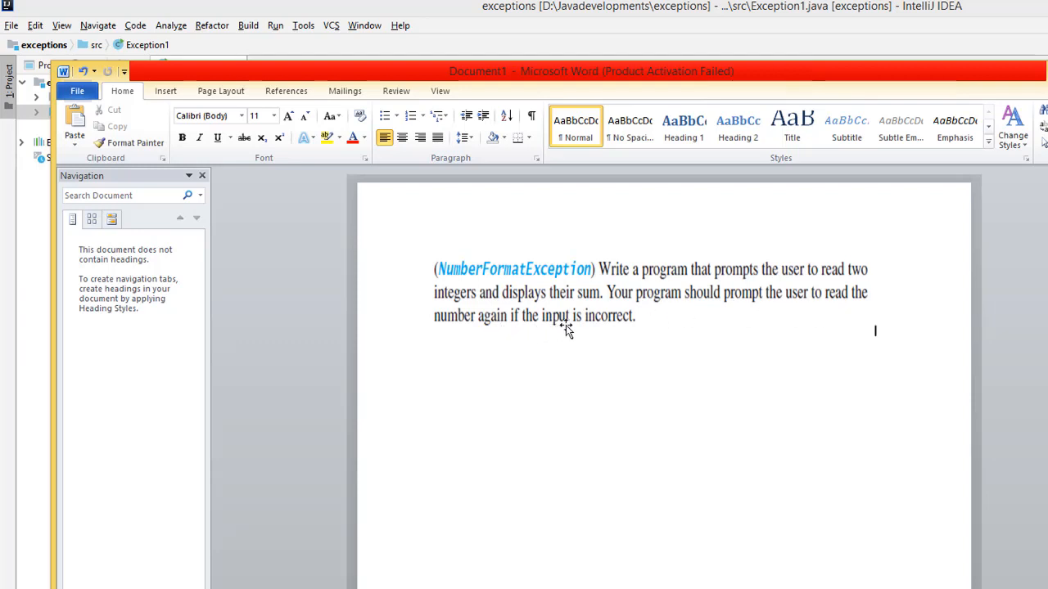
{"action": "mouse_move", "coordinate": [645, 305]}
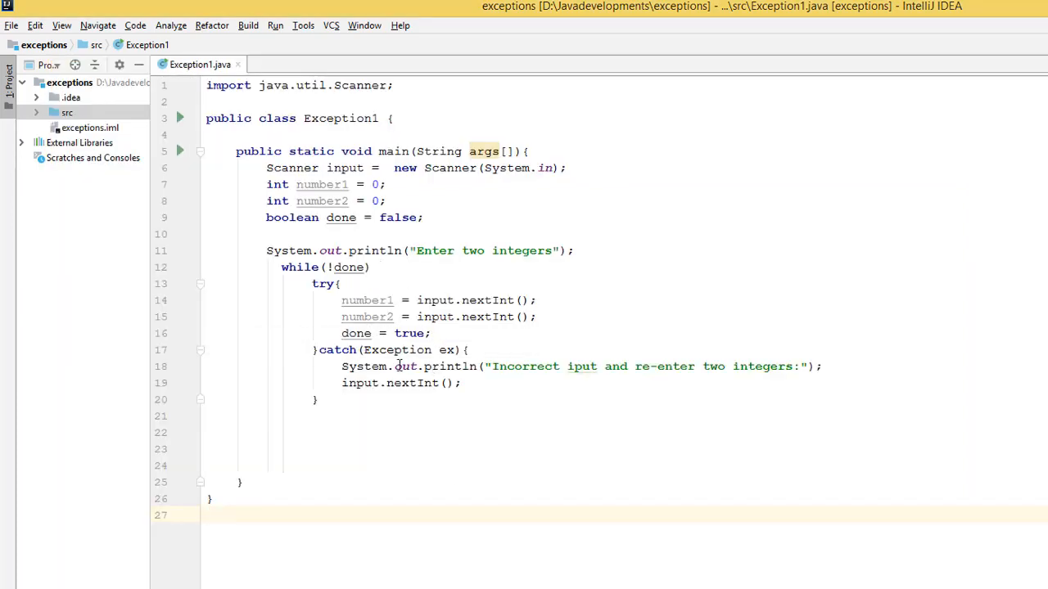
After the loop, start System.out.println((new StringBuilder("Sum is "))
{"action": "left_click", "coordinate": [314, 416]}
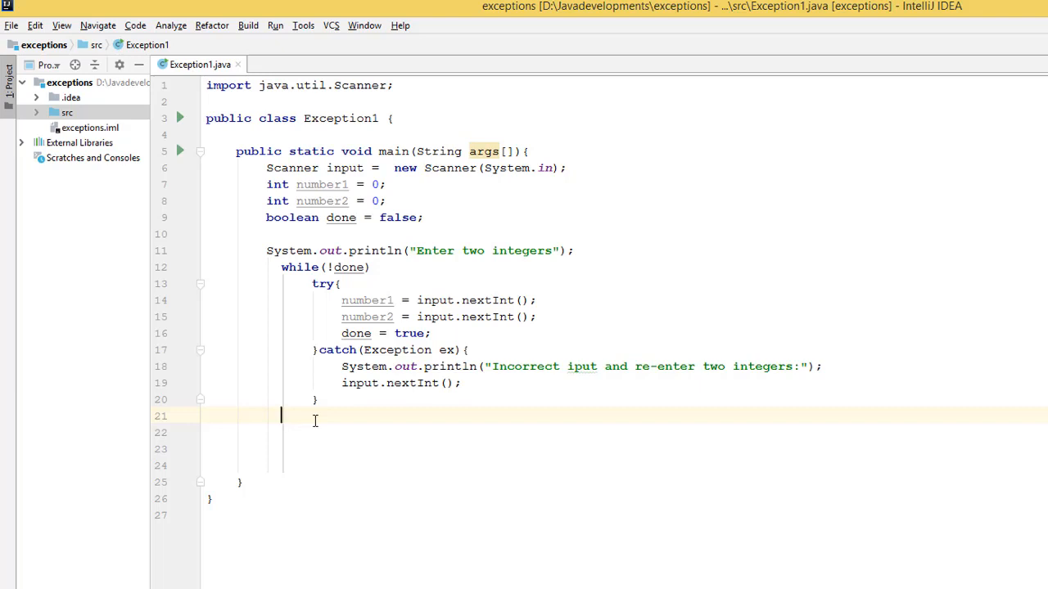
{"action": "type", "text": "s"}
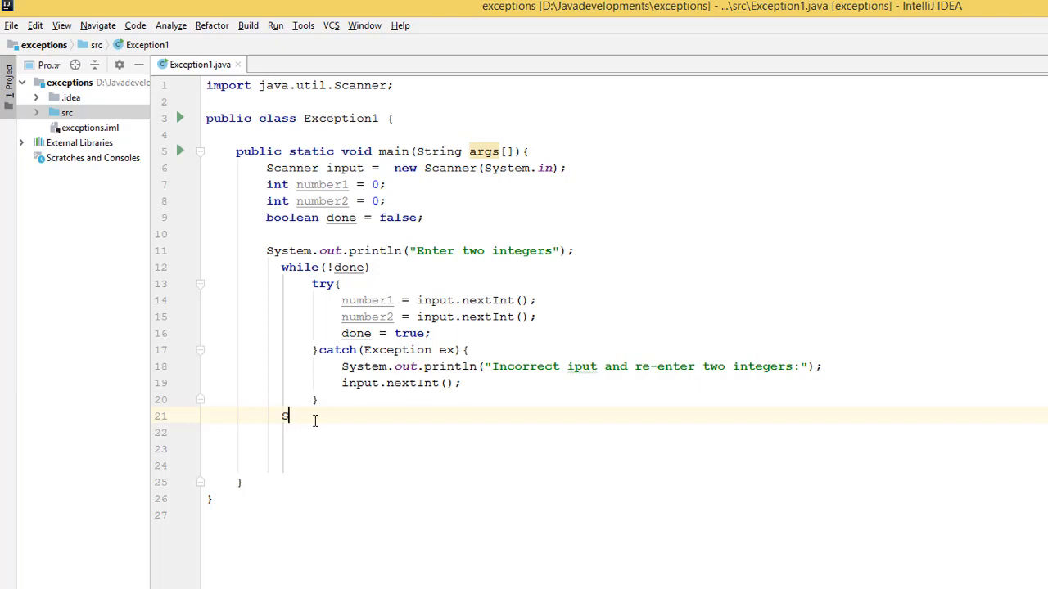
{"action": "type", "text": "S"}
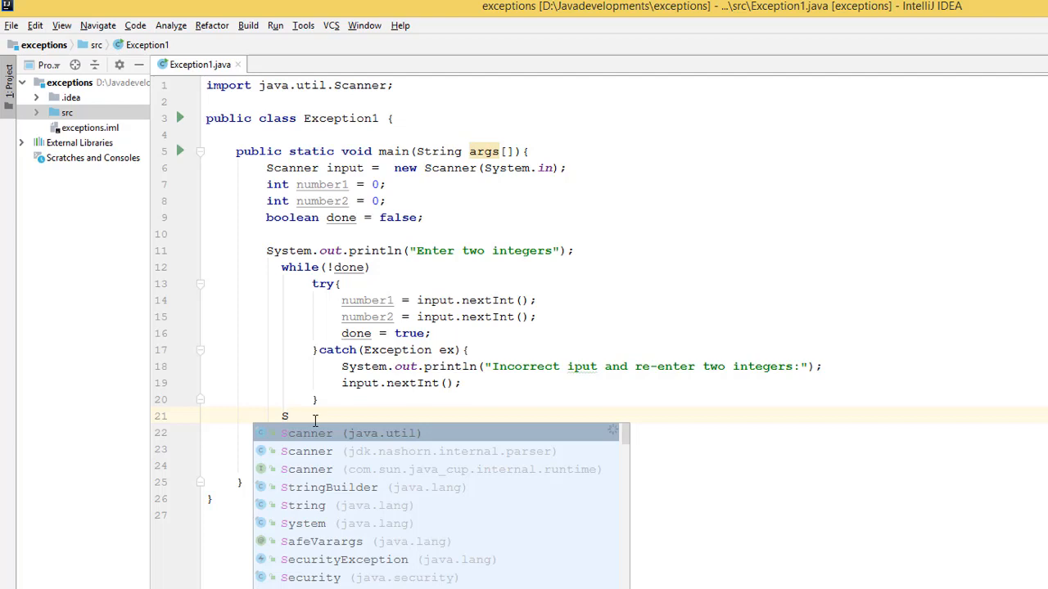
{"action": "type", "text": "ystem."}
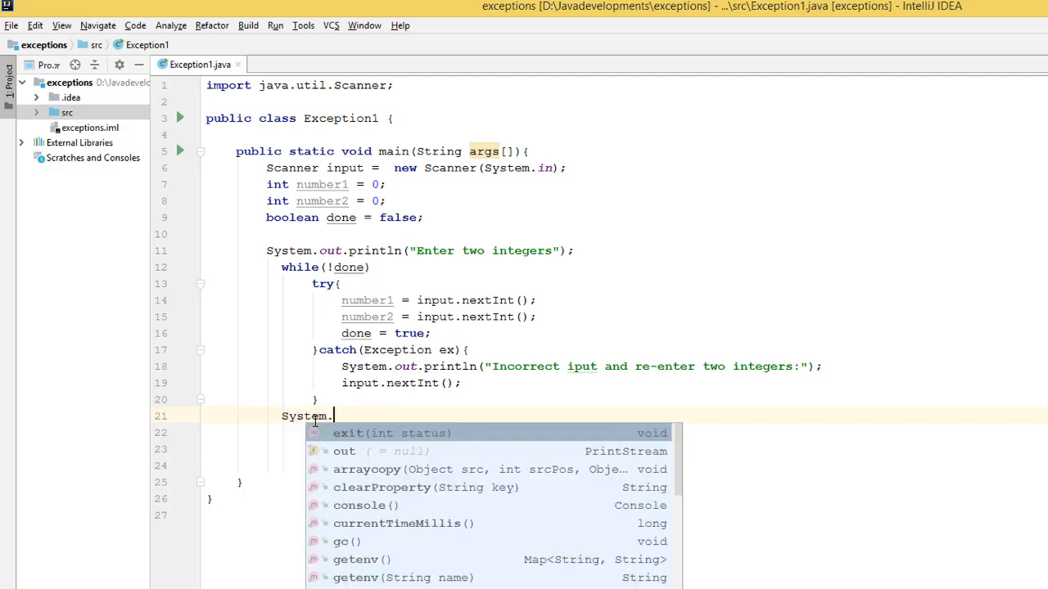
{"action": "type", "text": "out.prpi"}
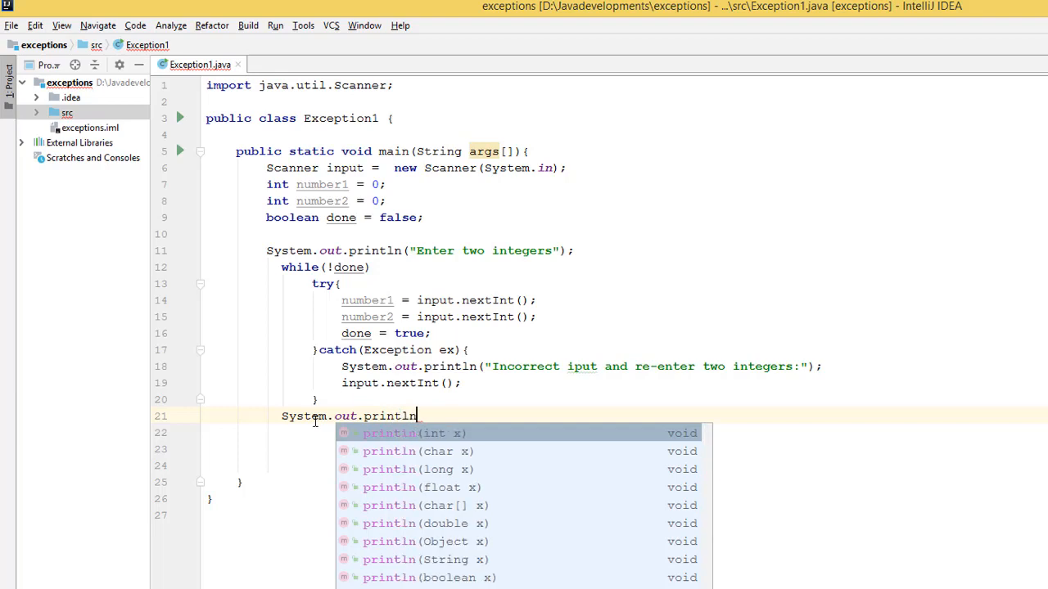
{"action": "type", "text": "((new StringBuilder("}
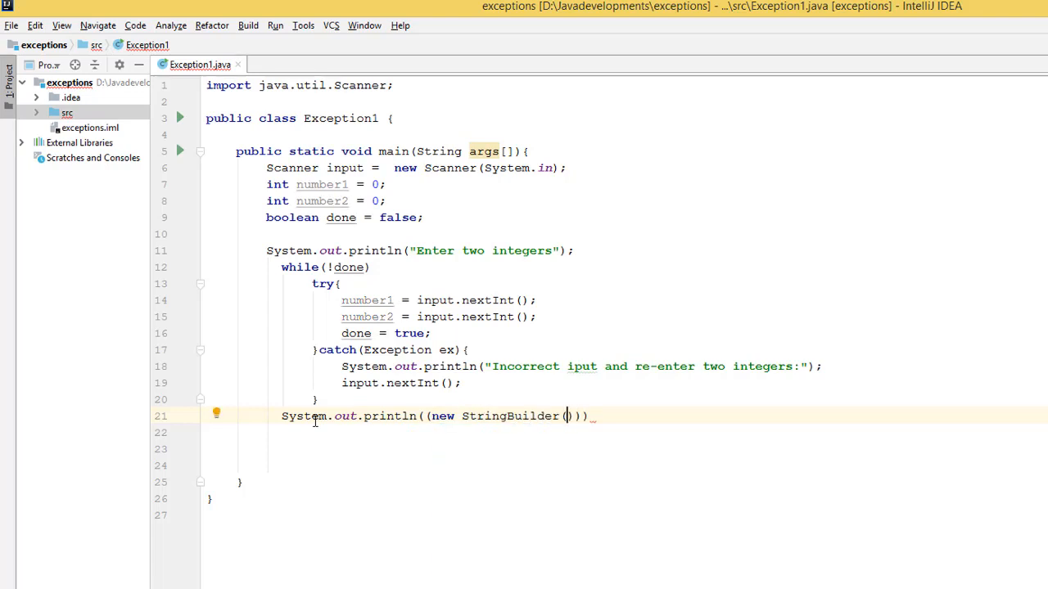
{"action": "type", "text": "\""}
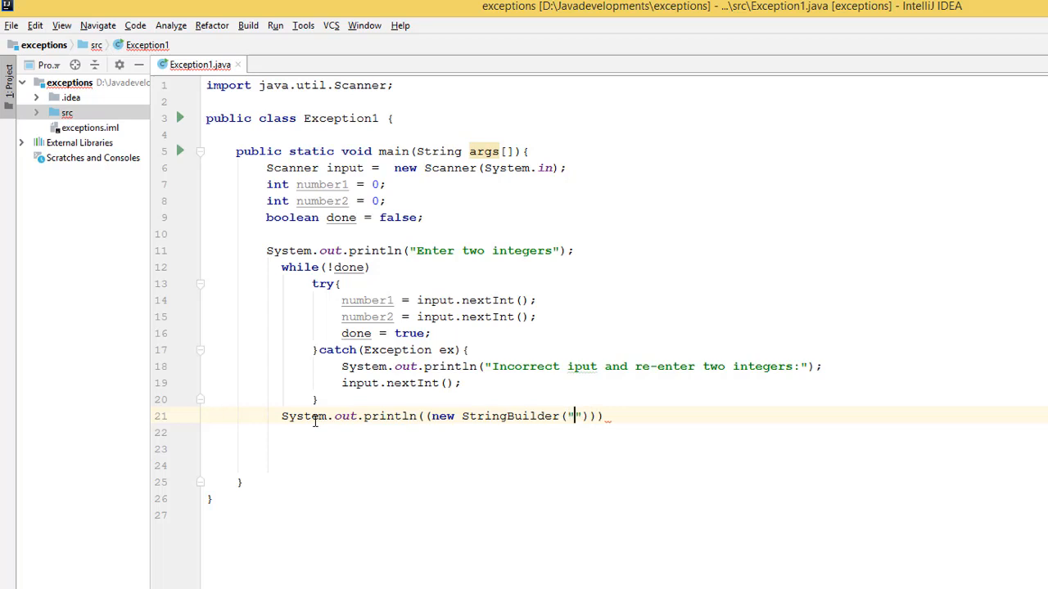
{"action": "type", "text": "Sum is"}
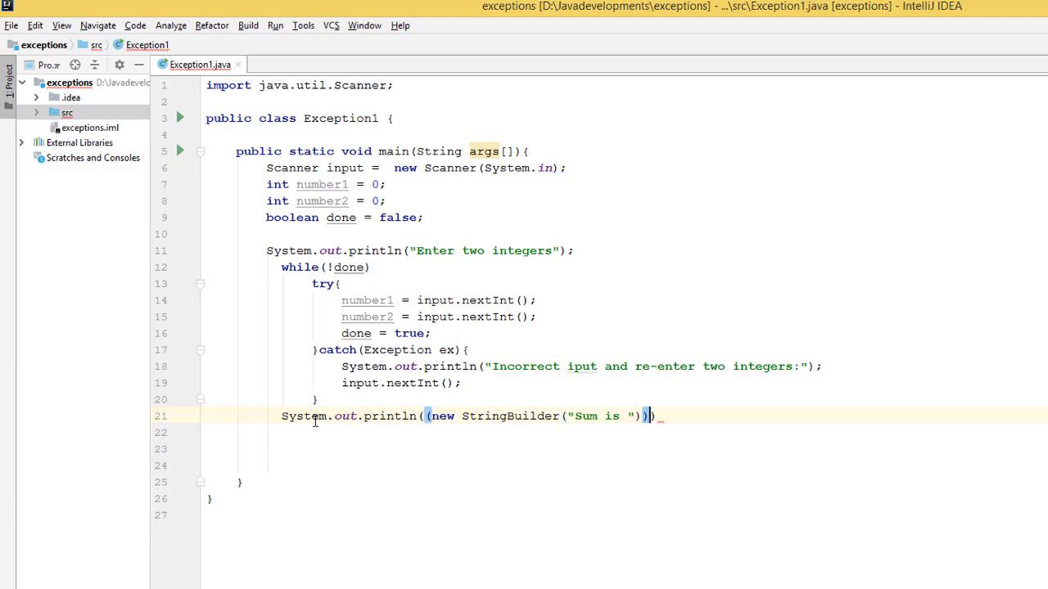
Append number1 + number2 to the StringBuilder and finish with toString());
{"action": "type", "text": ".append()"}
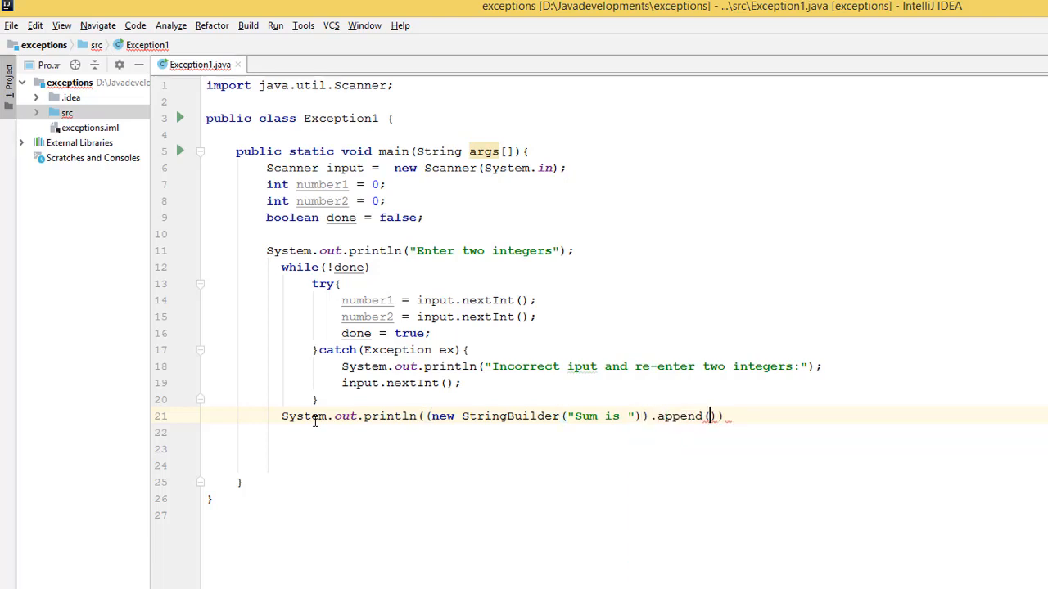
{"action": "type", "text": "nu"}
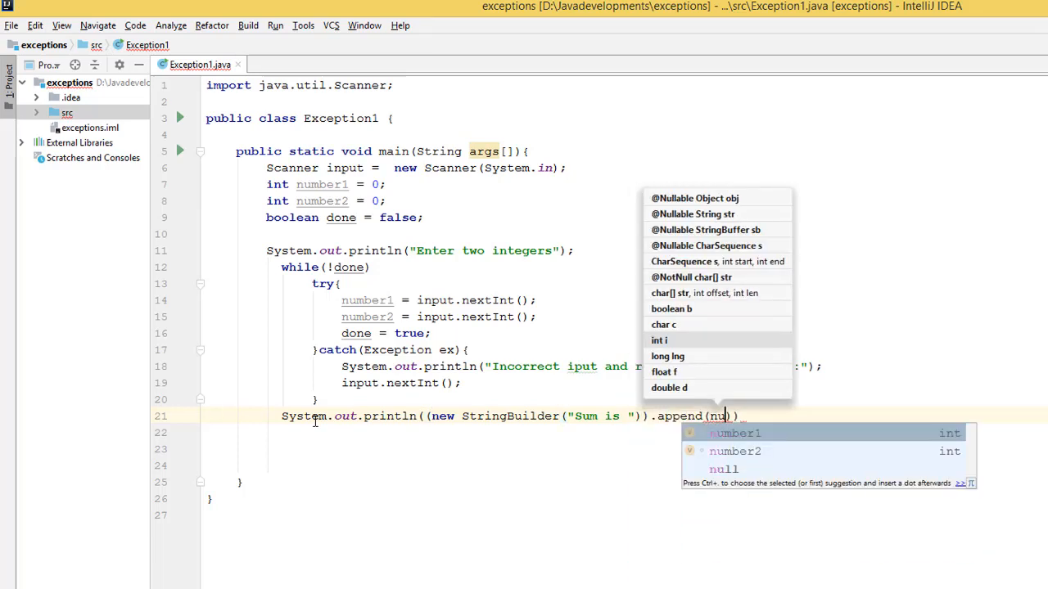
{"action": "type", "text": "number1 +"}
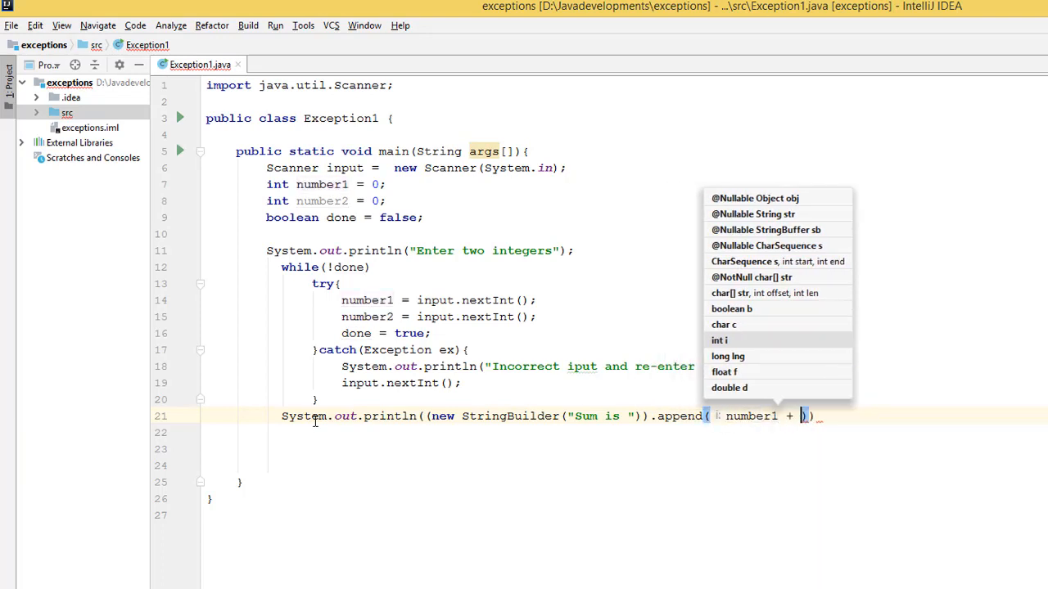
{"action": "type", "text": "number2"}
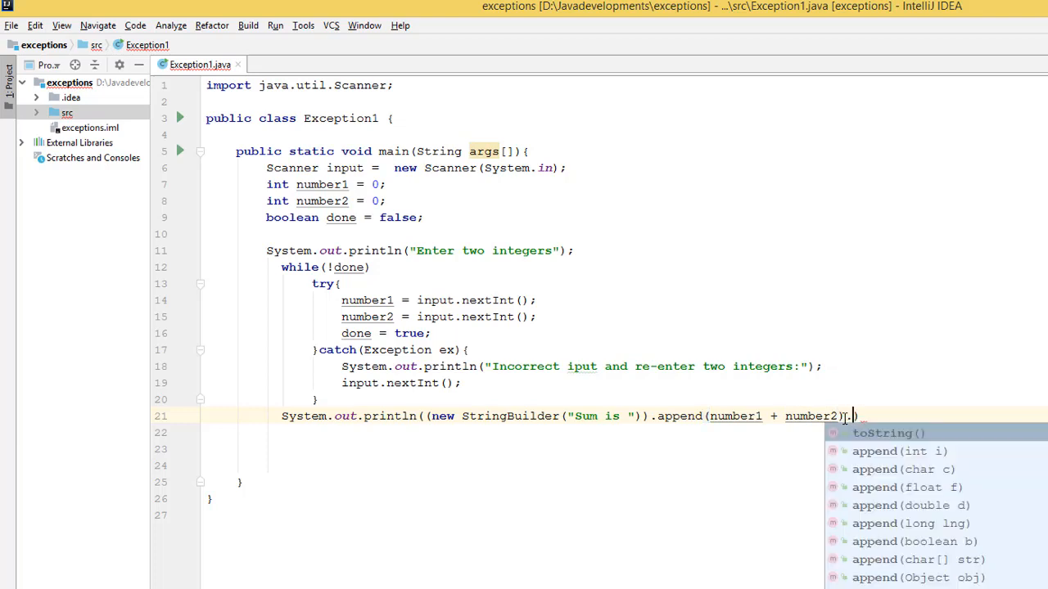
{"action": "left_click", "coordinate": [889, 432]}
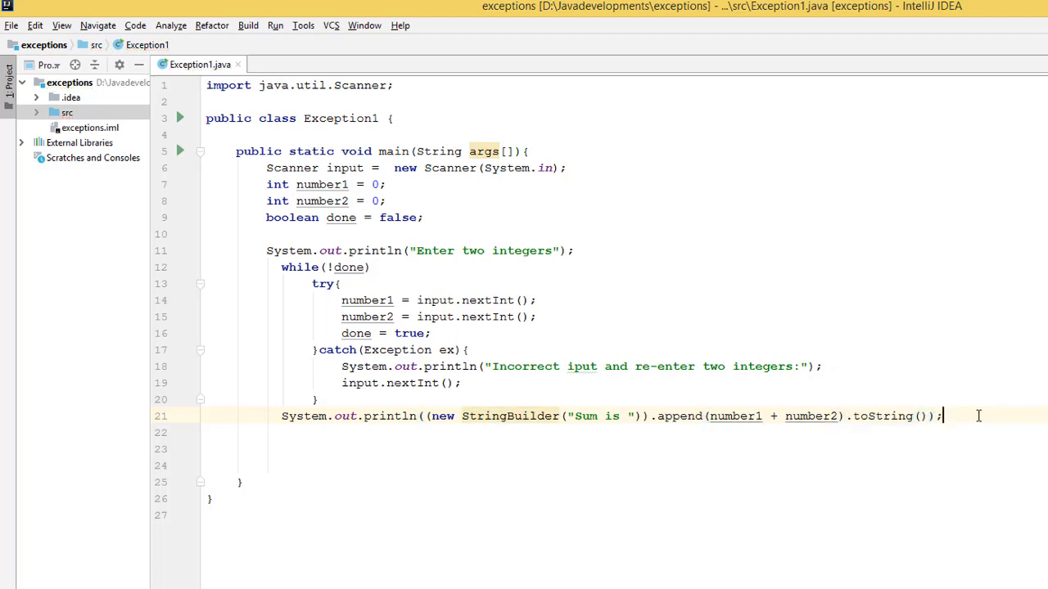
{"action": "mouse_move", "coordinate": [607, 344]}
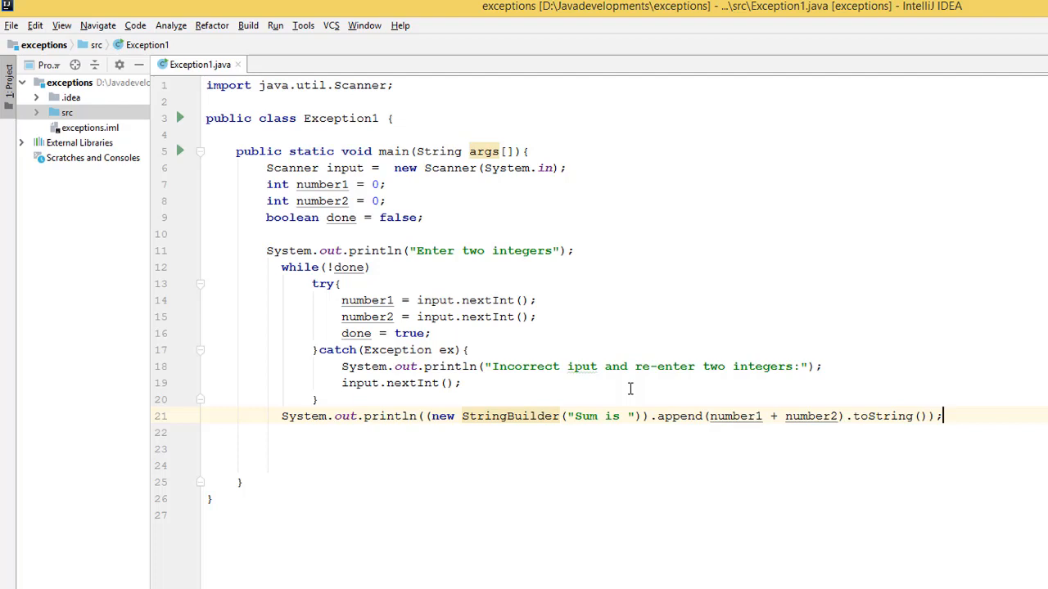
Run Exception1 with inputs 10 and 10 to print "Sum is 20"
{"action": "left_click", "coordinate": [275, 27]}
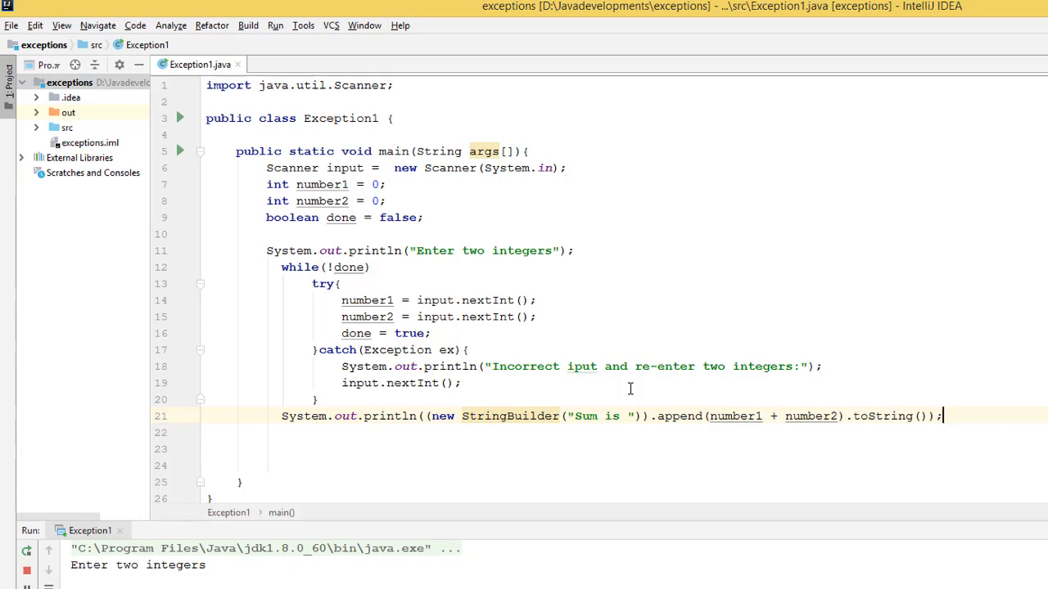
{"action": "mouse_move", "coordinate": [88, 569]}
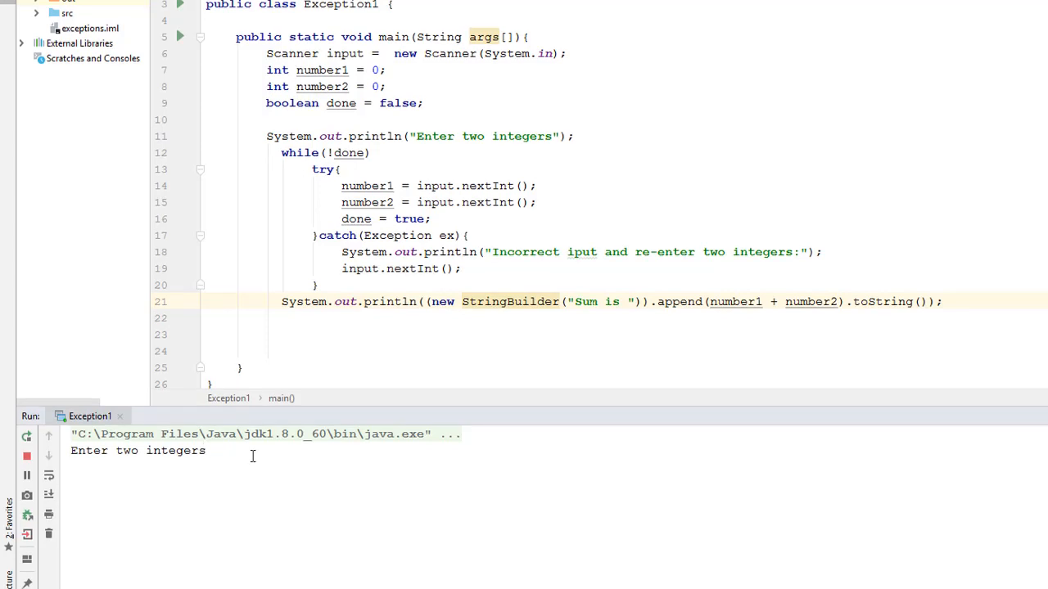
{"action": "type", "text": "10"}
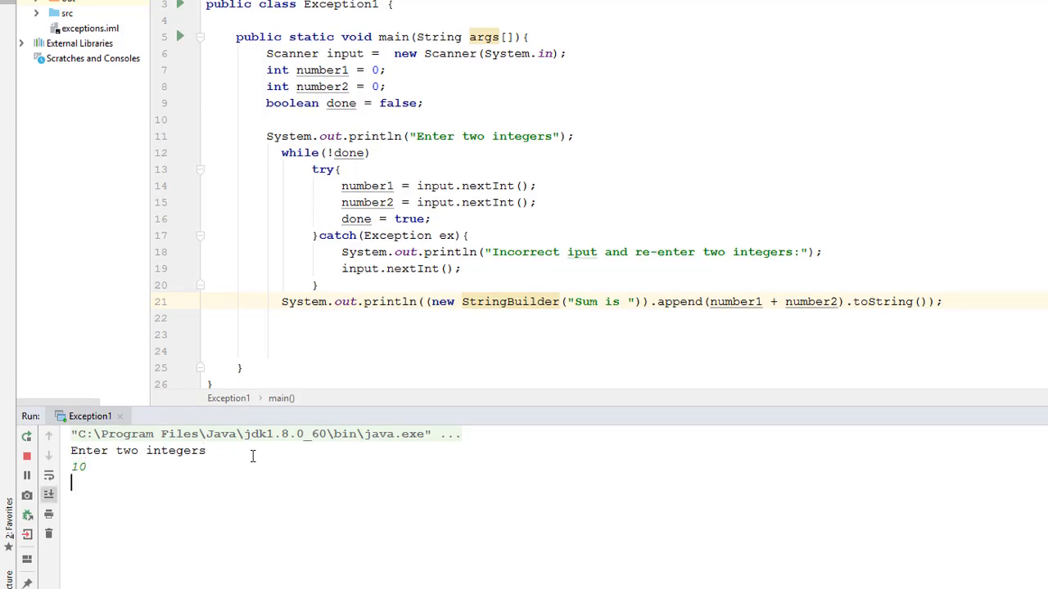
{"action": "type", "text": "10"}
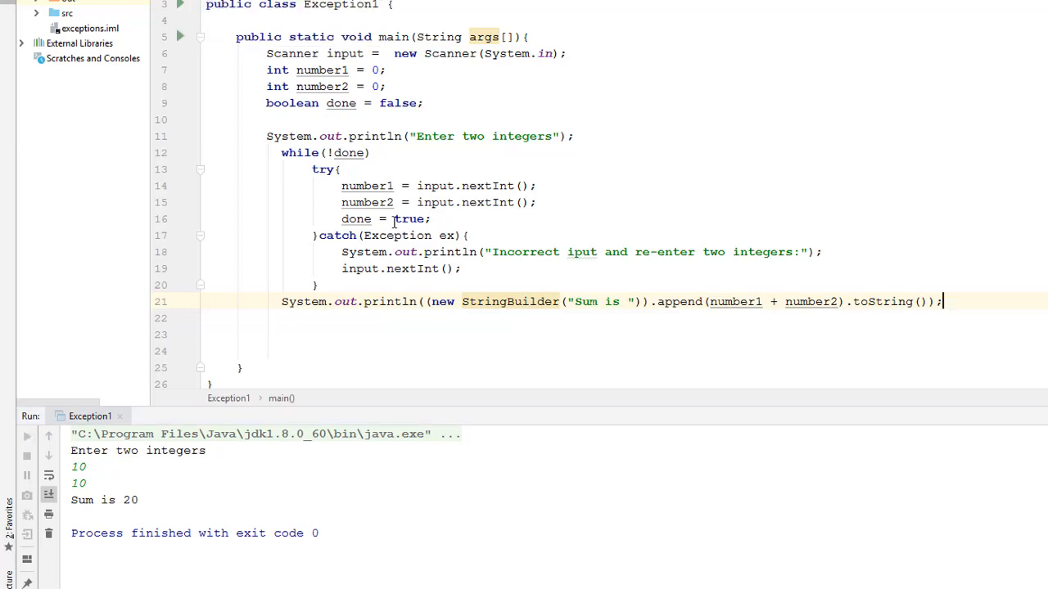
Rerun Exception1 with input e, producing the incorrect-input message and InputMismatchException
{"action": "left_click", "coordinate": [26, 436]}
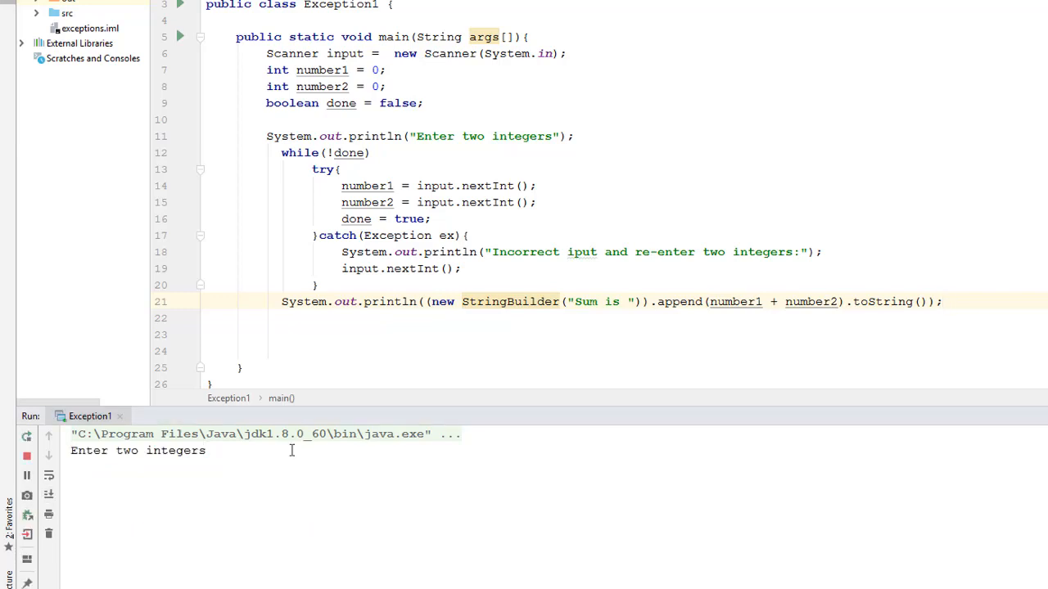
{"action": "type", "text": "e"}
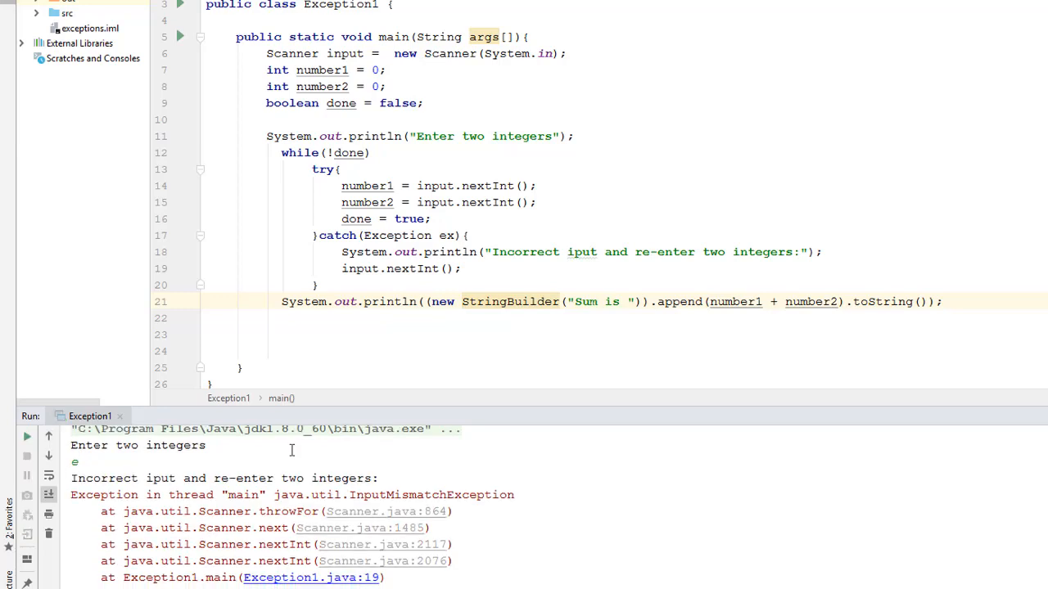
{"action": "mouse_move", "coordinate": [227, 478]}
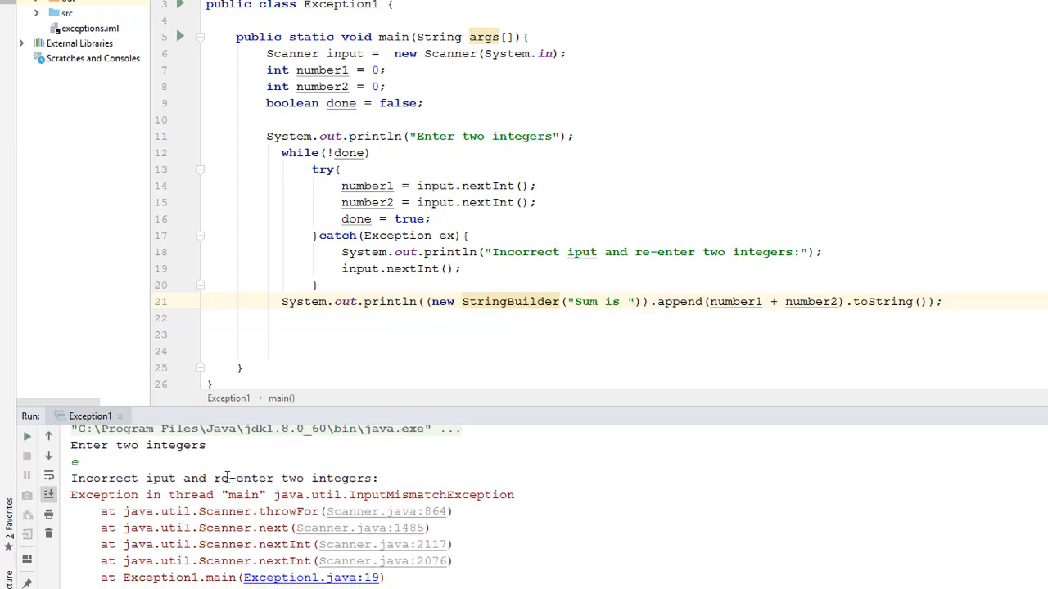